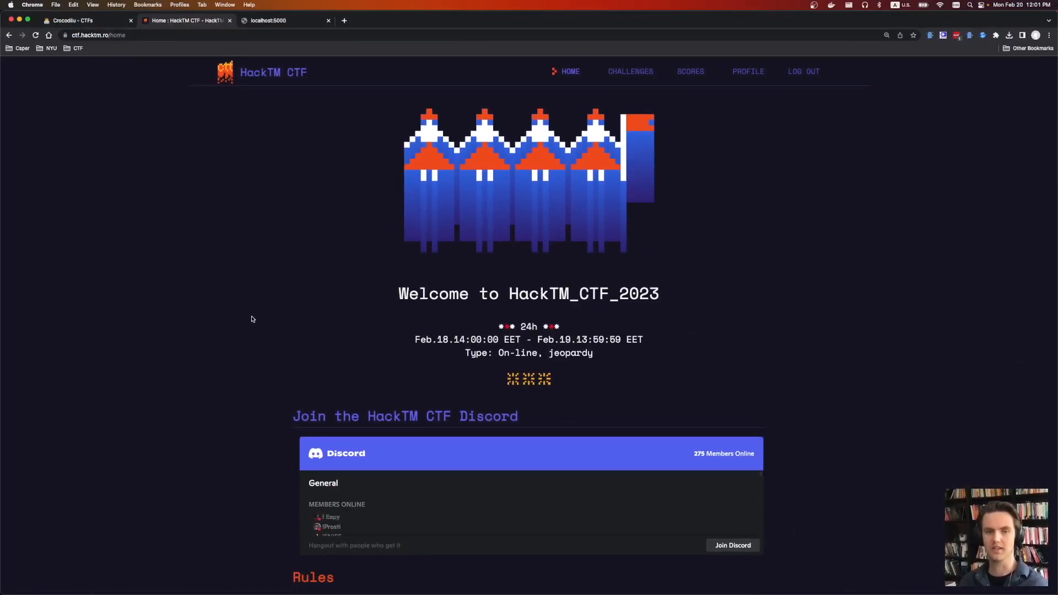
mouse_move(295, 104)
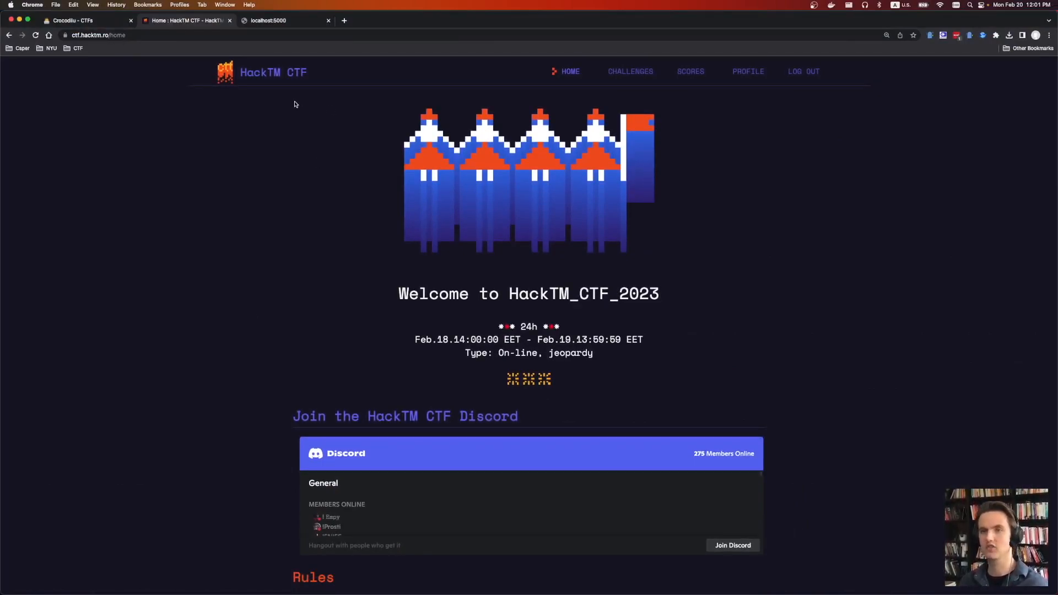
Switch from the HackTM CTF page to the locally running Crocodilu app at localhost:5000.
left_click(269, 20)
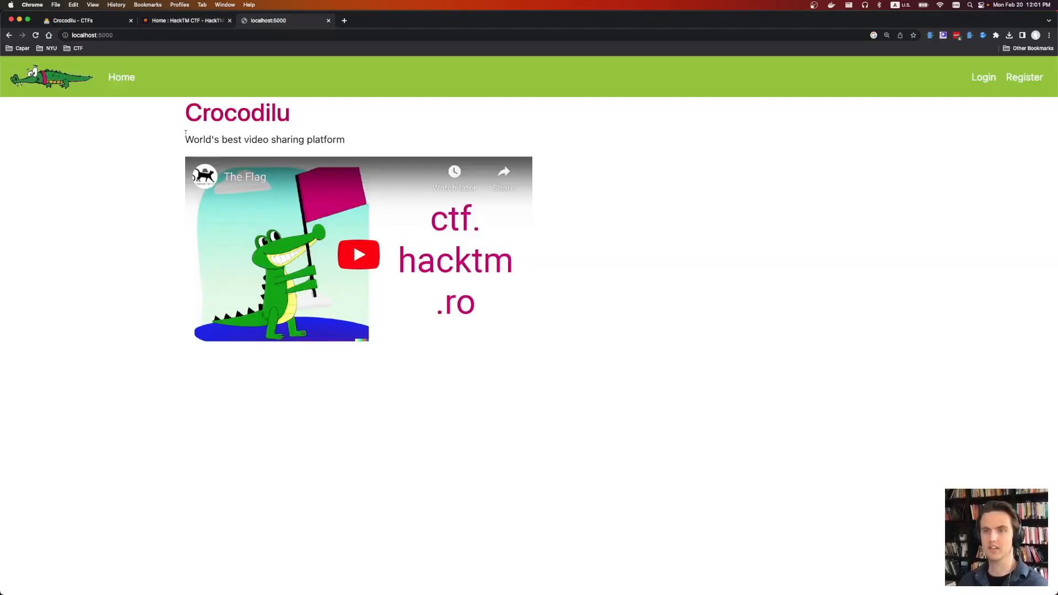
mouse_move(323, 130)
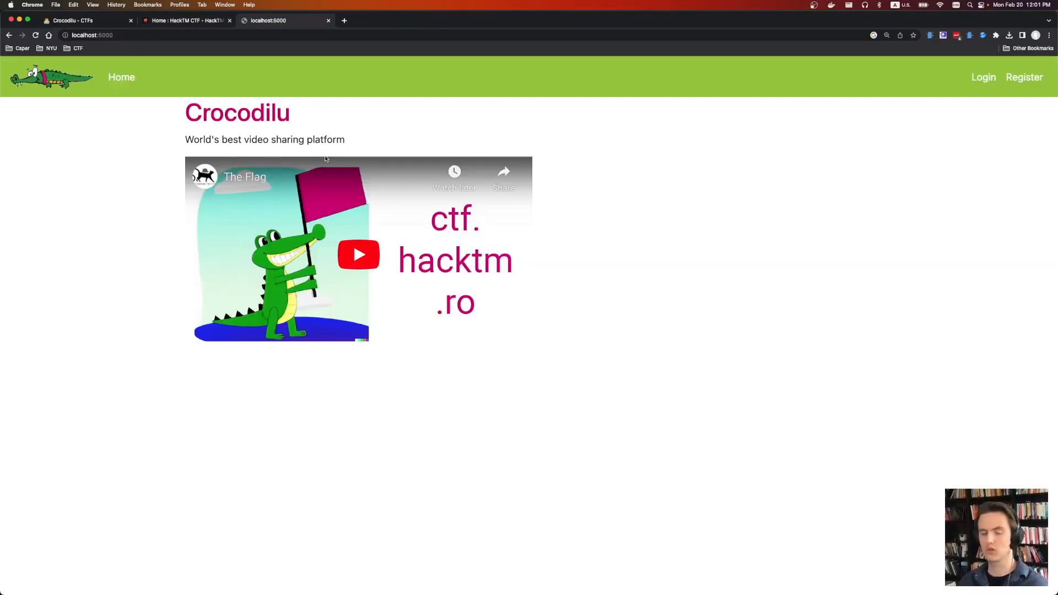
mouse_move(303, 181)
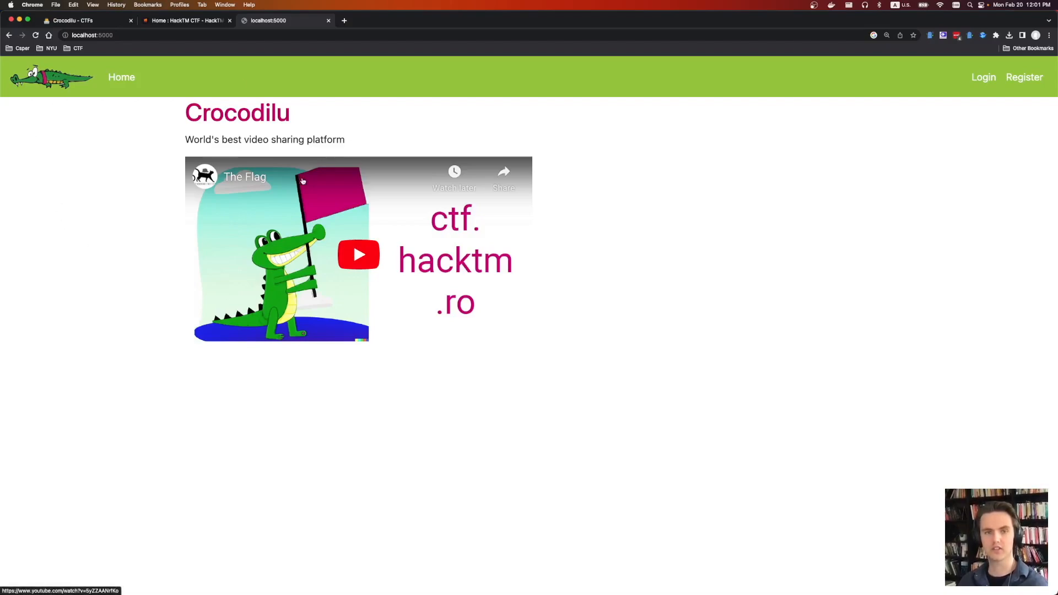
mouse_move(304, 182)
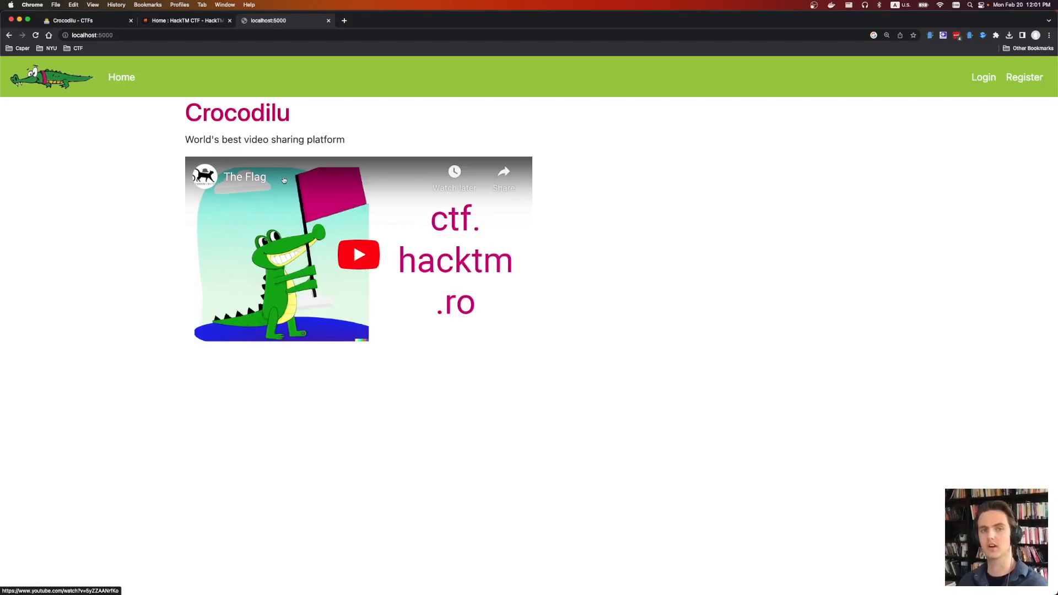
mouse_move(238, 171)
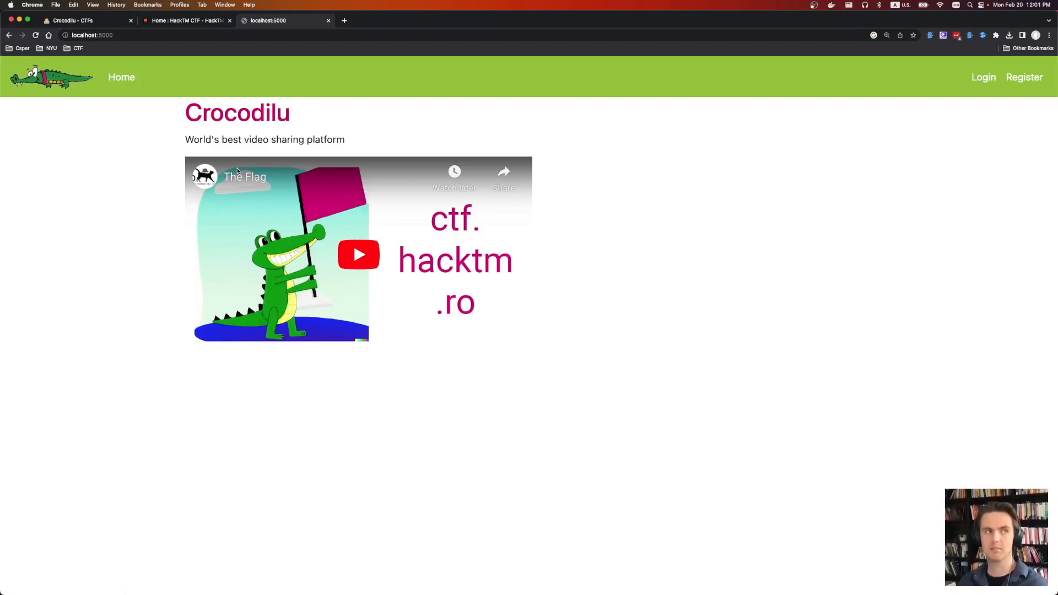
mouse_move(237, 172)
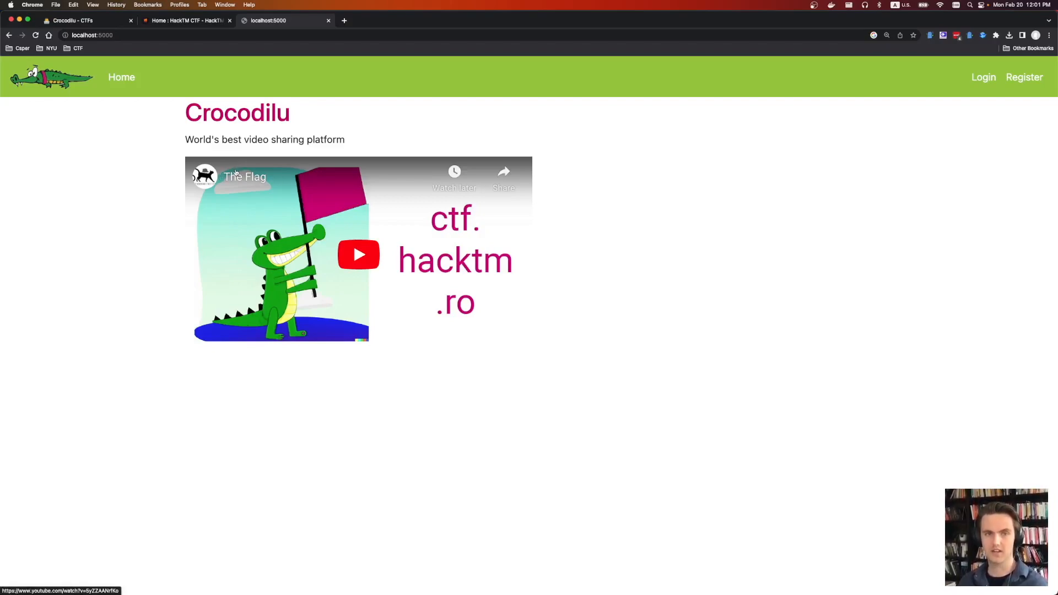
mouse_move(121, 138)
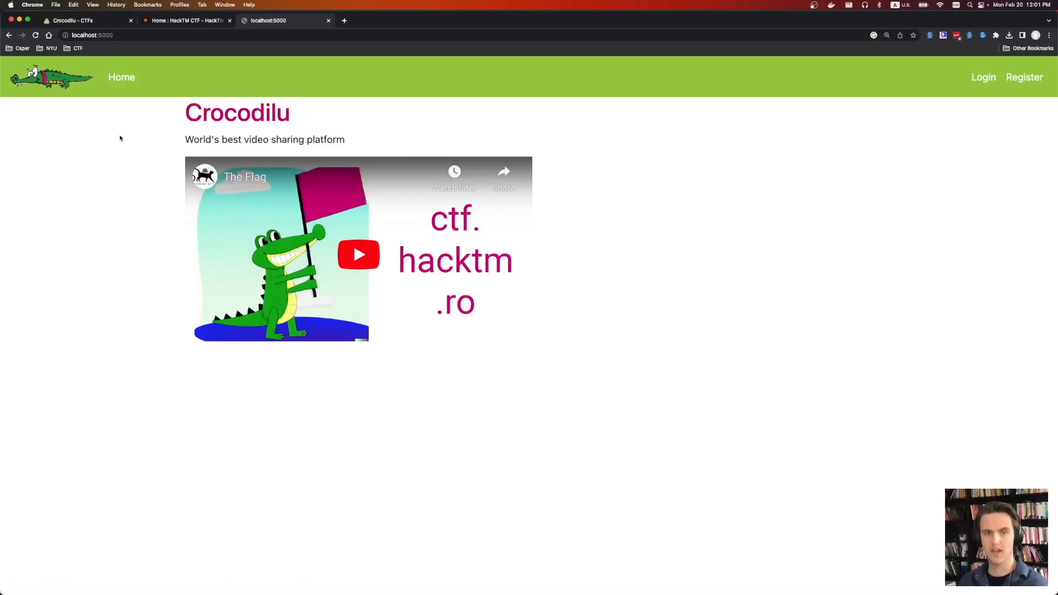
mouse_move(130, 130)
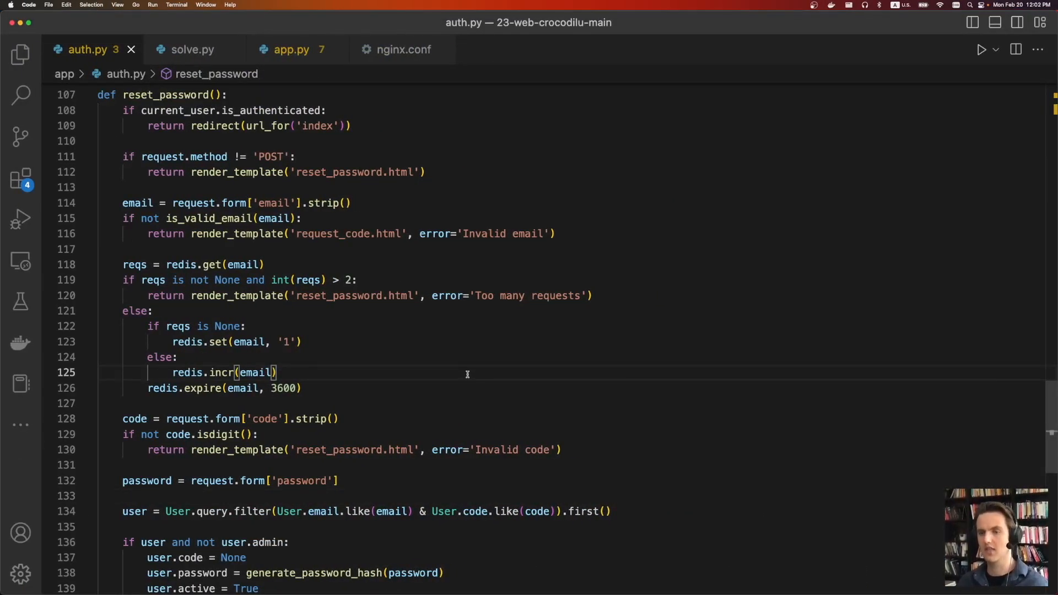
mouse_move(364, 381)
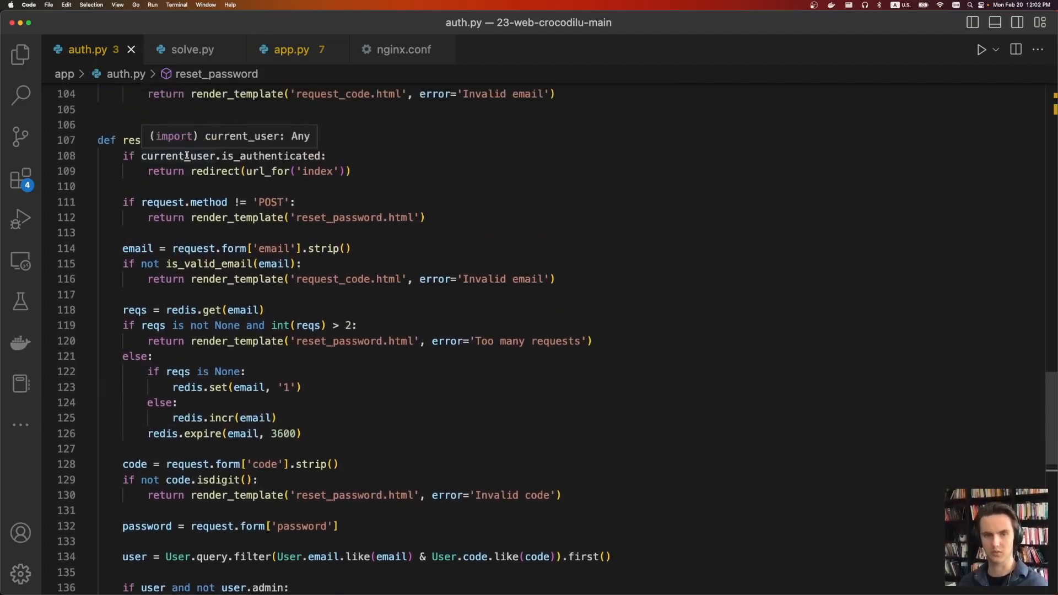
scroll("down", 3)
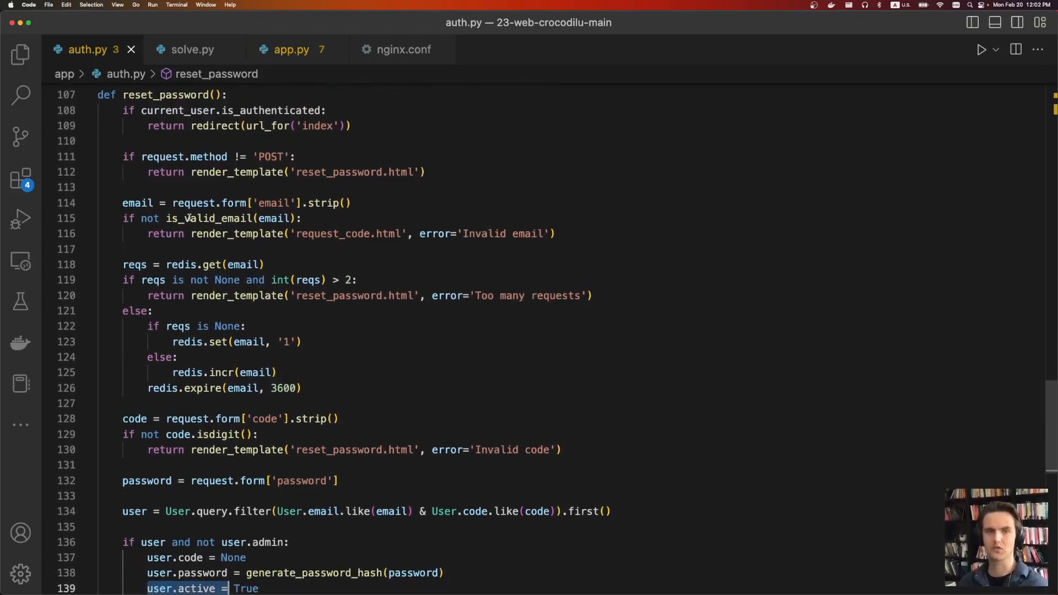
mouse_move(187, 218)
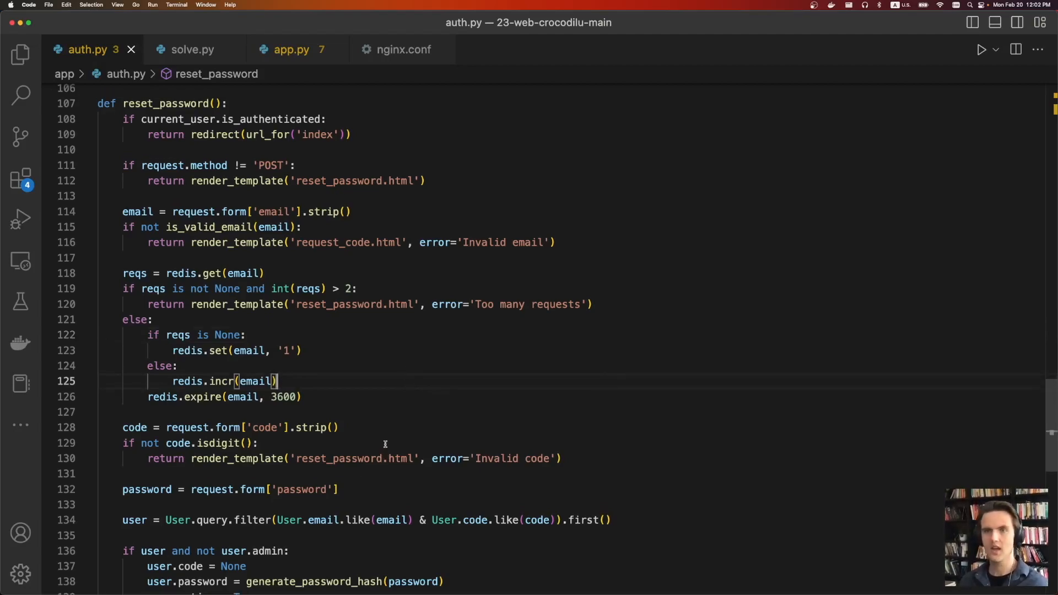
mouse_move(229, 227)
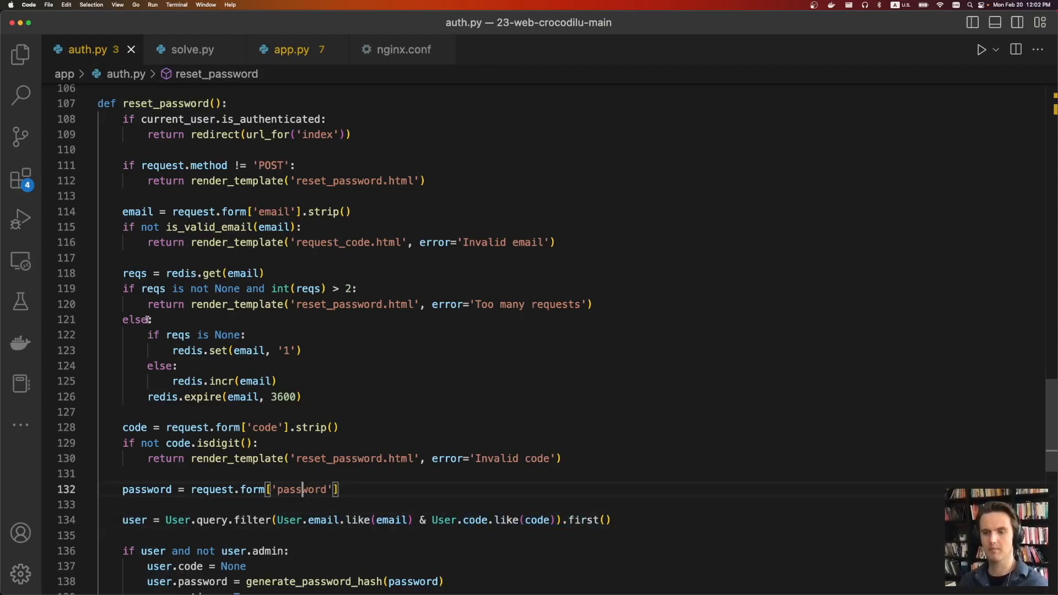
mouse_move(134, 428)
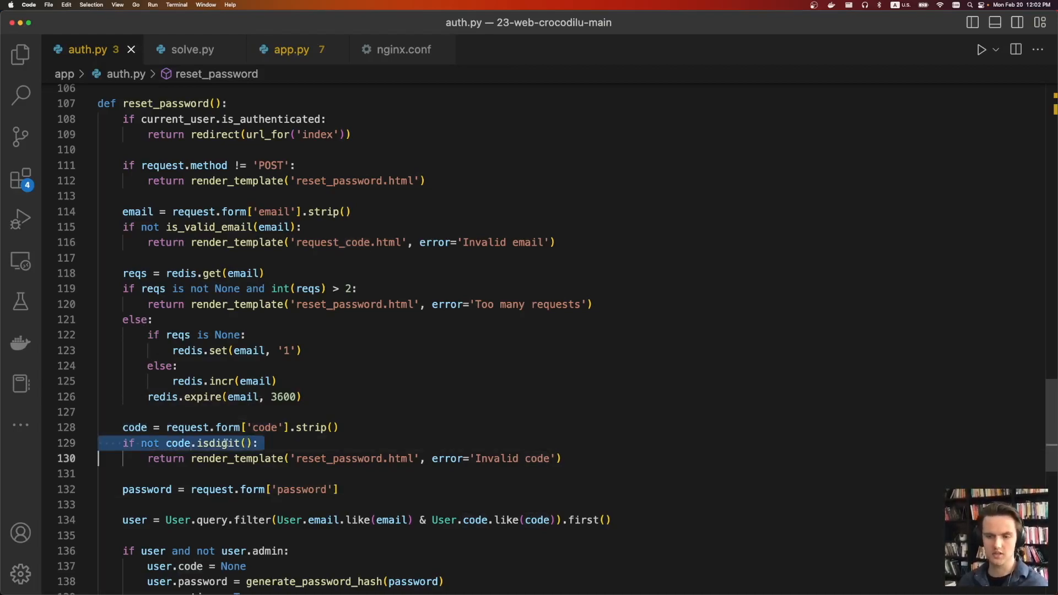
mouse_move(594, 520)
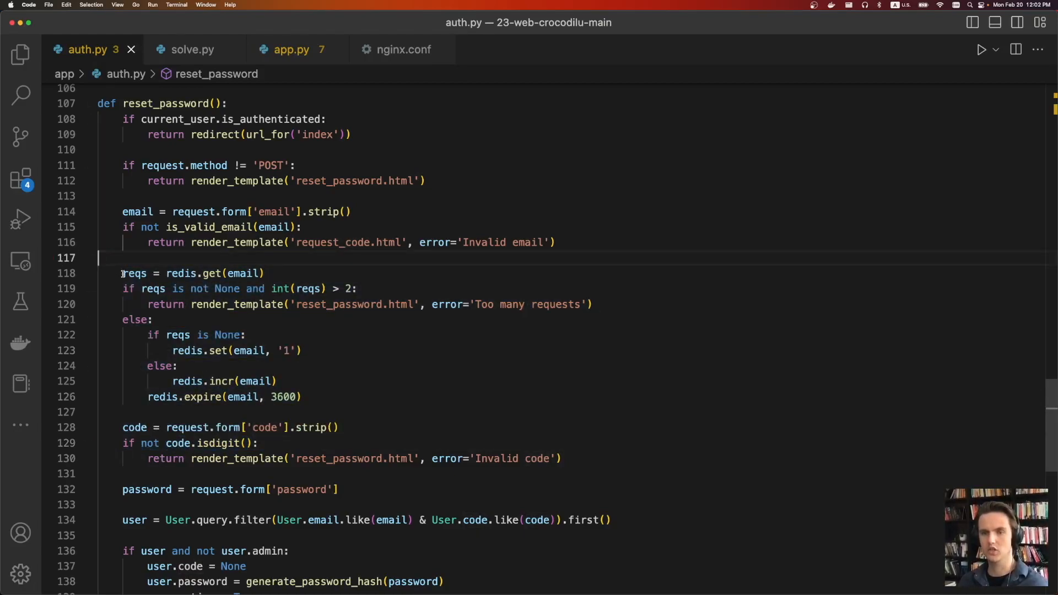
left_click_drag(122, 273, 278, 380)
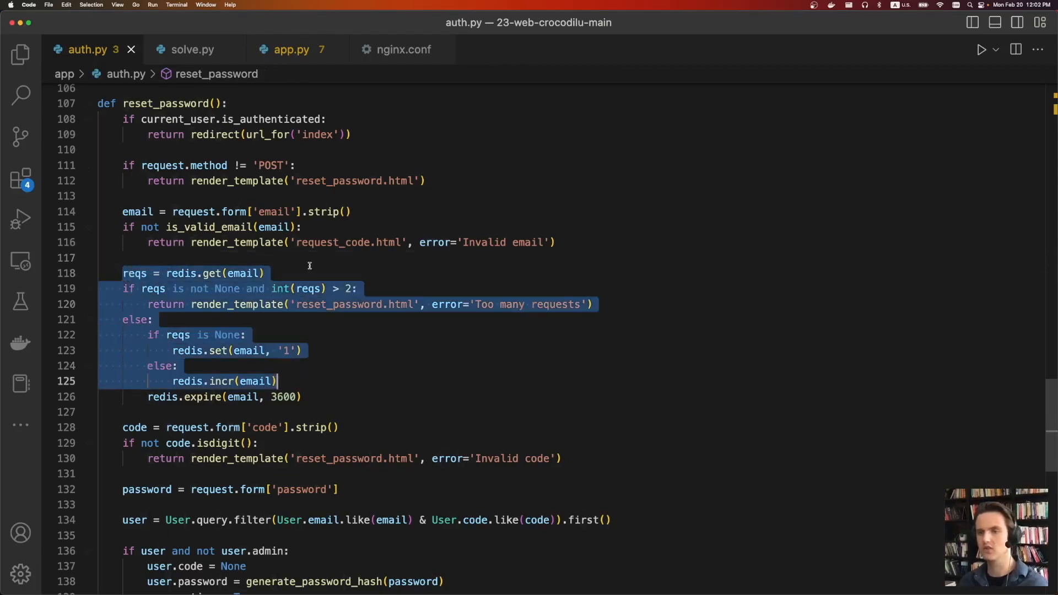
mouse_move(171, 403)
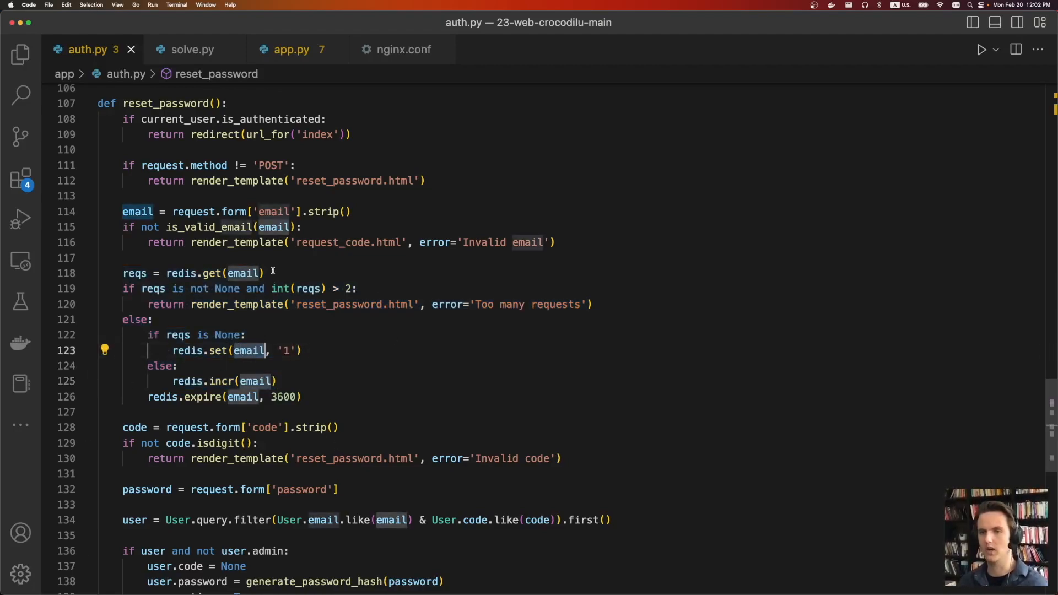
mouse_move(189, 500)
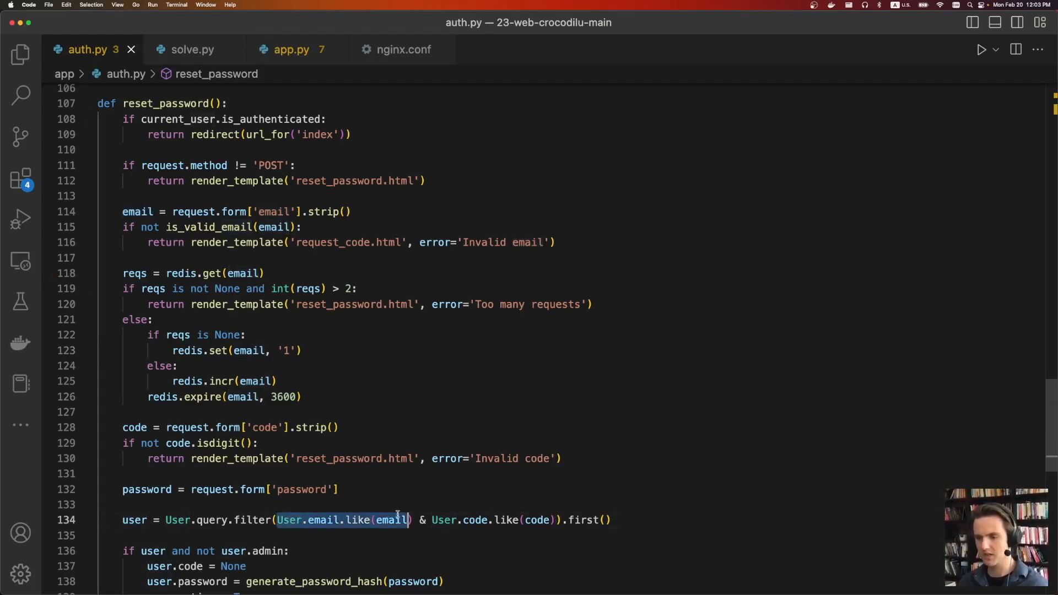
key("Enter")
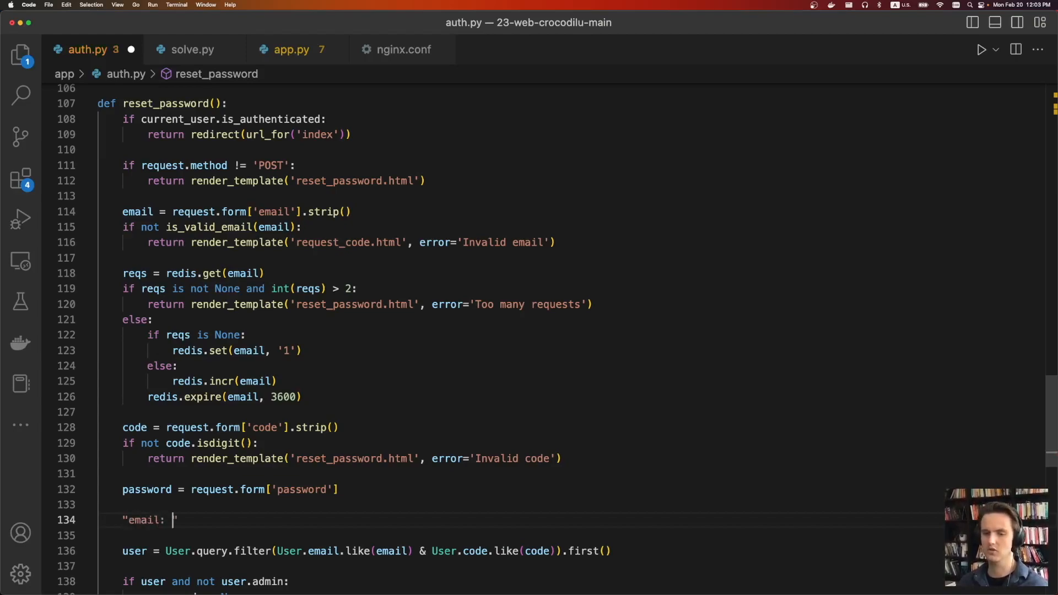
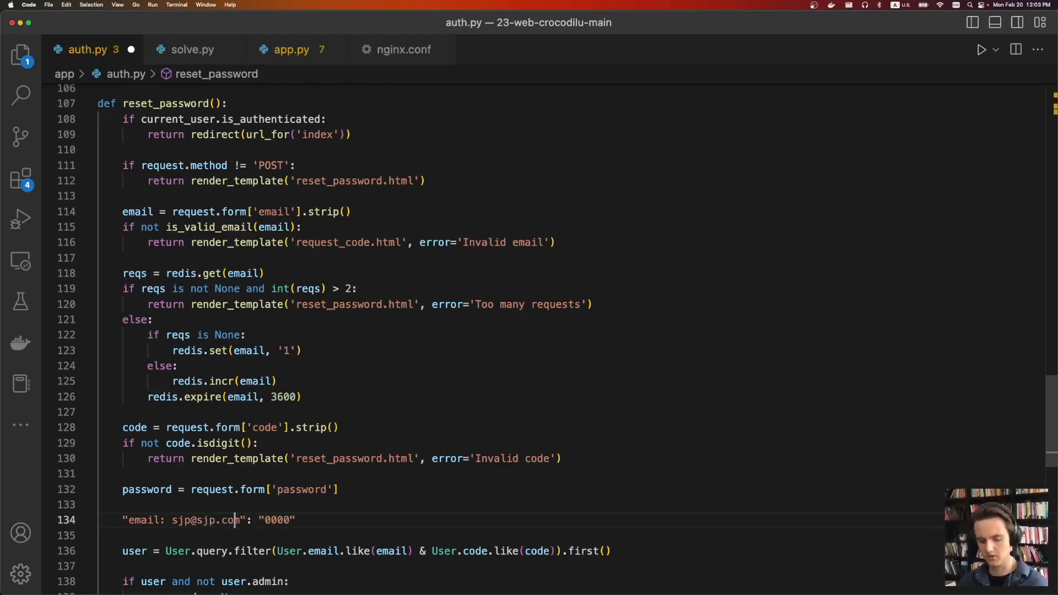
type("%%")
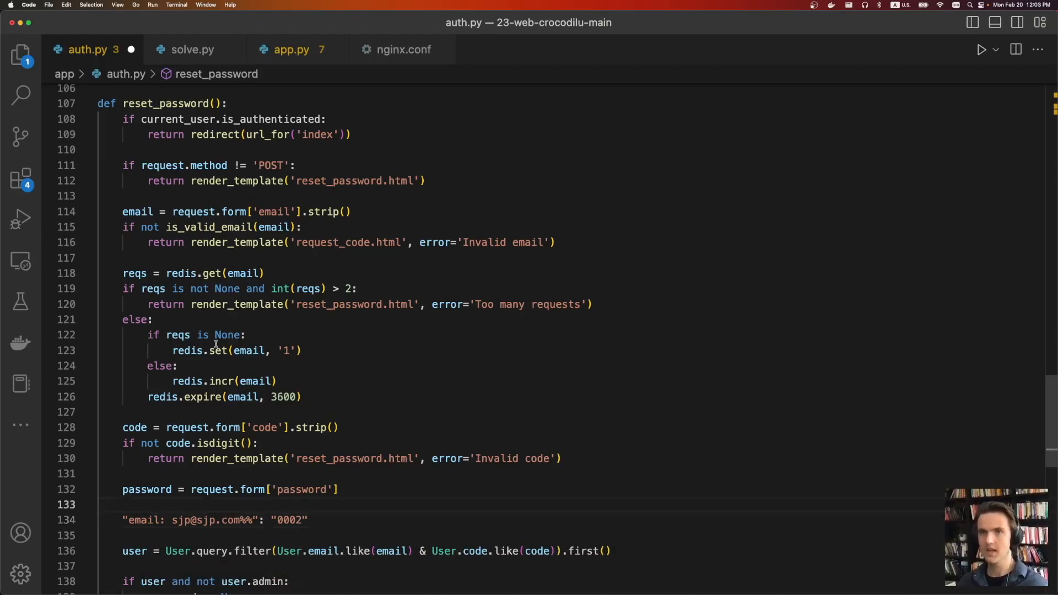
left_click(191, 48)
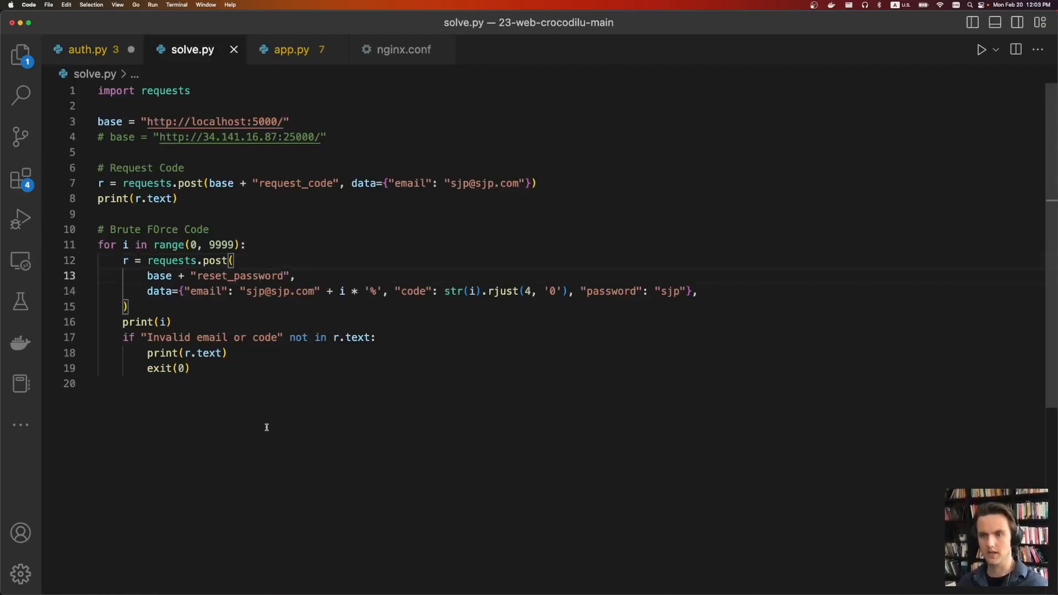
double_click(147, 183)
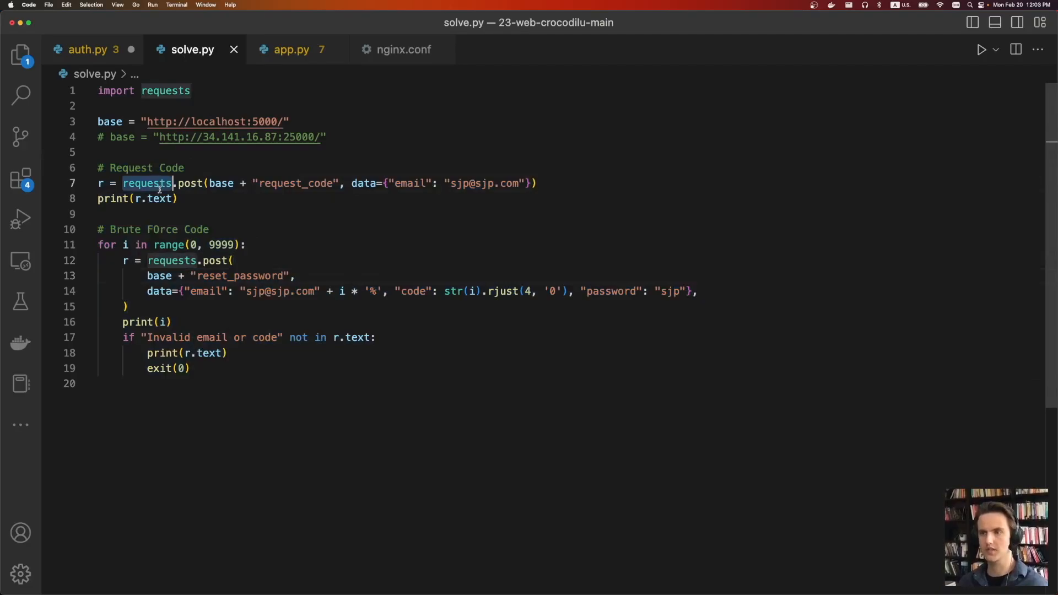
double_click(297, 183)
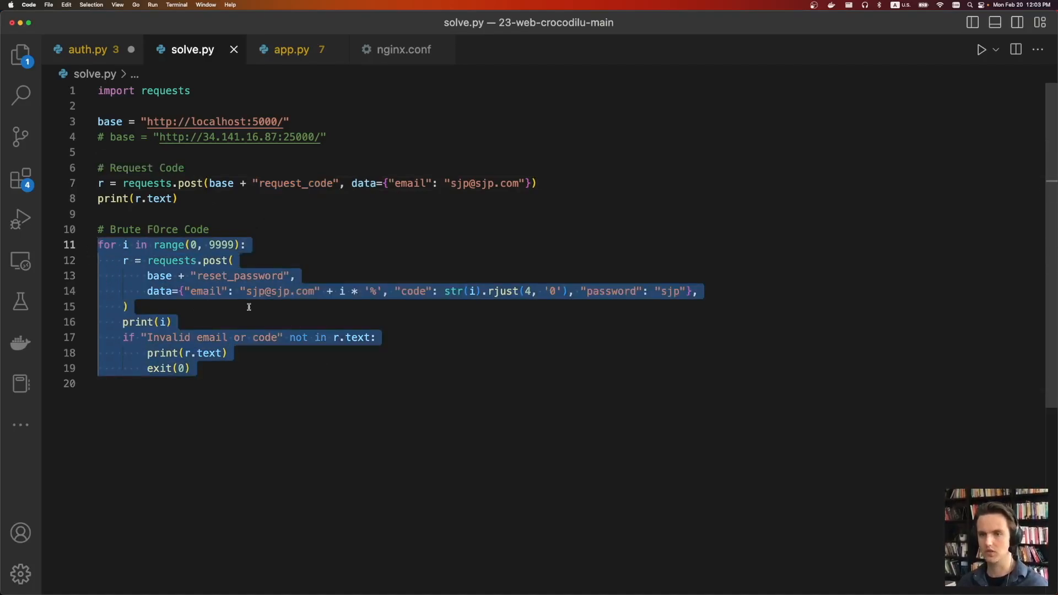
left_click(249, 306)
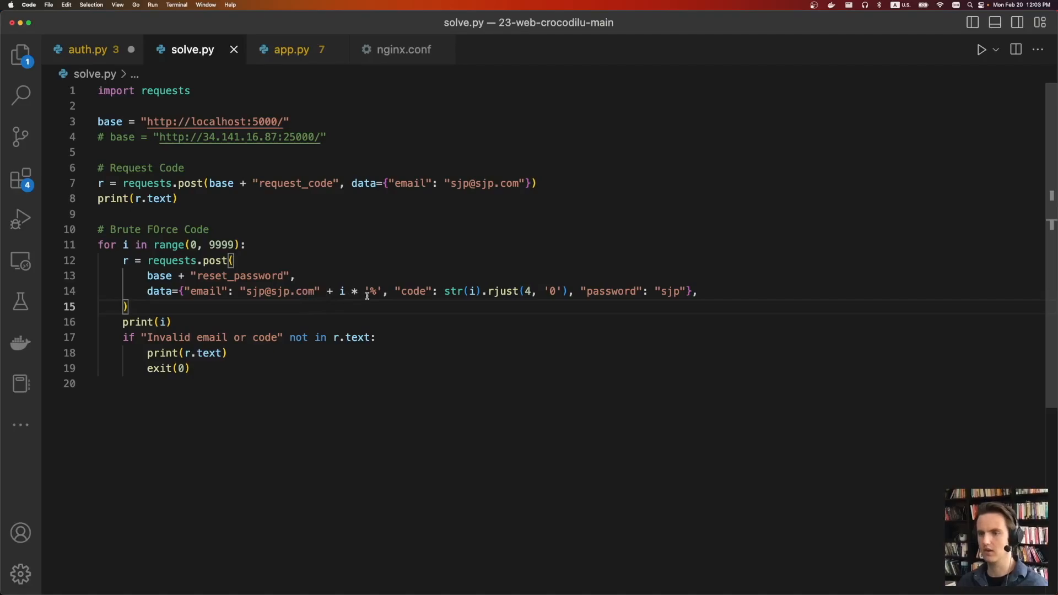
double_click(373, 291)
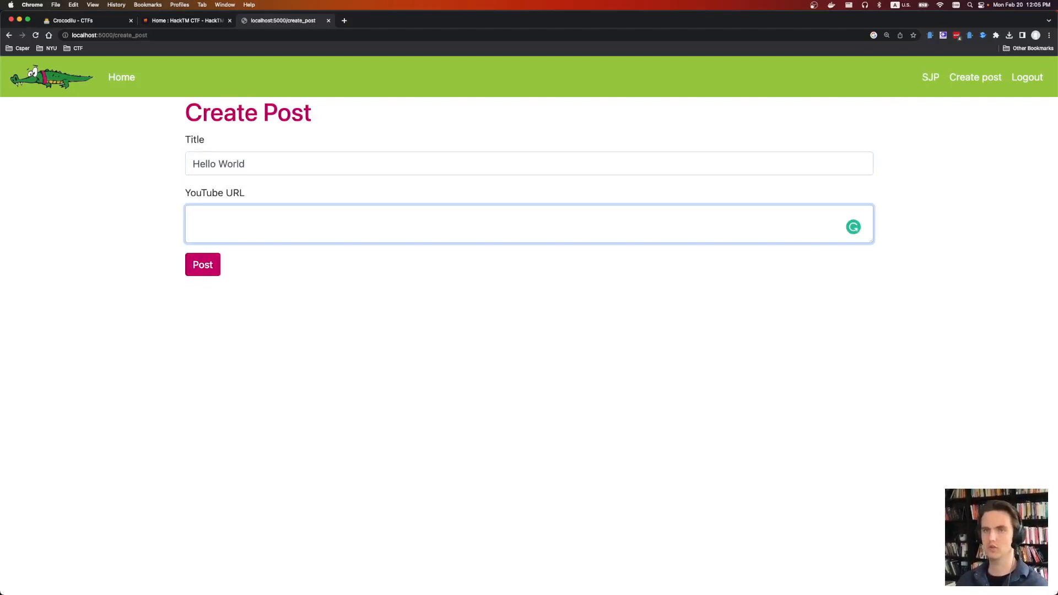
Publish the Hello World post with a YouTube URL and report it to the admin.
type("helawhefouhawe")
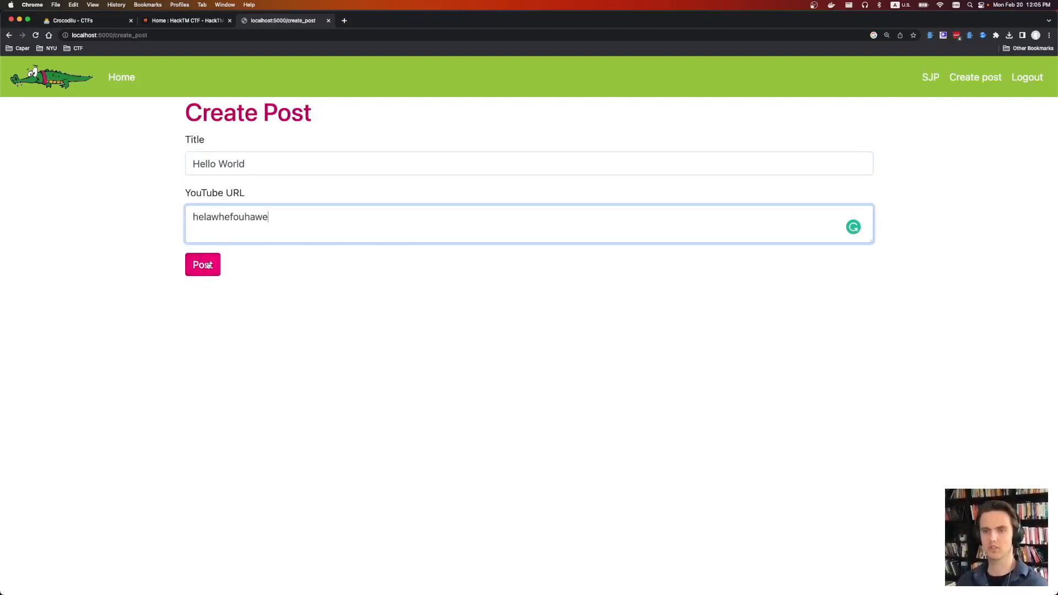
left_click(202, 264)
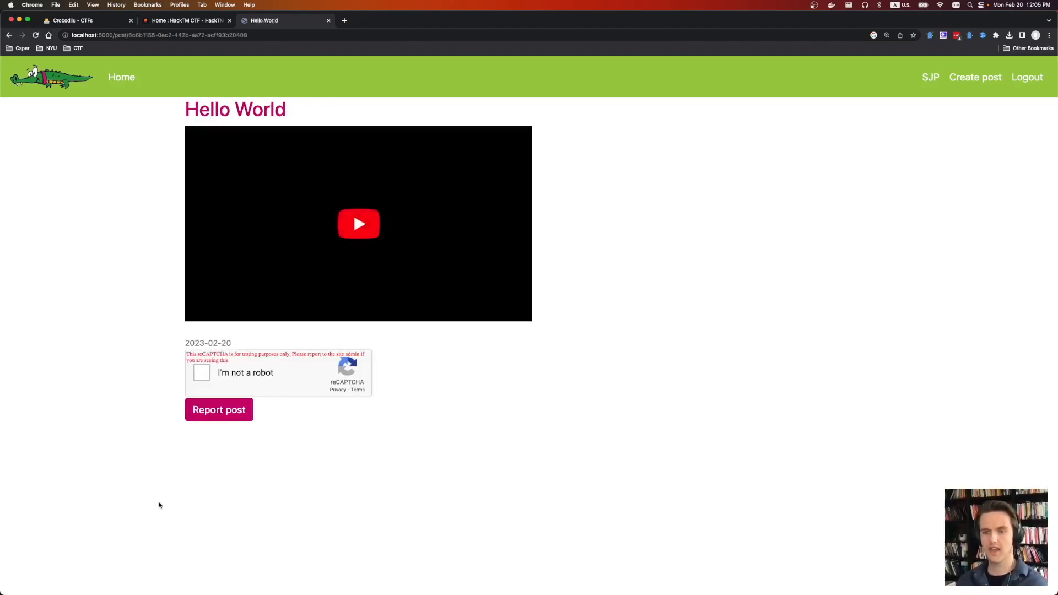
mouse_move(471, 386)
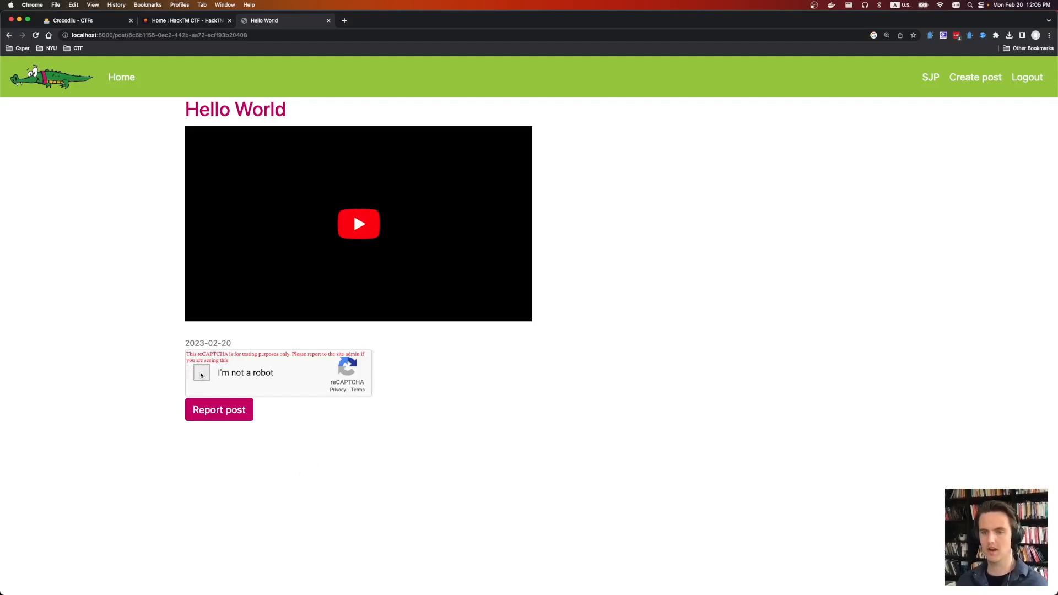
left_click(218, 408)
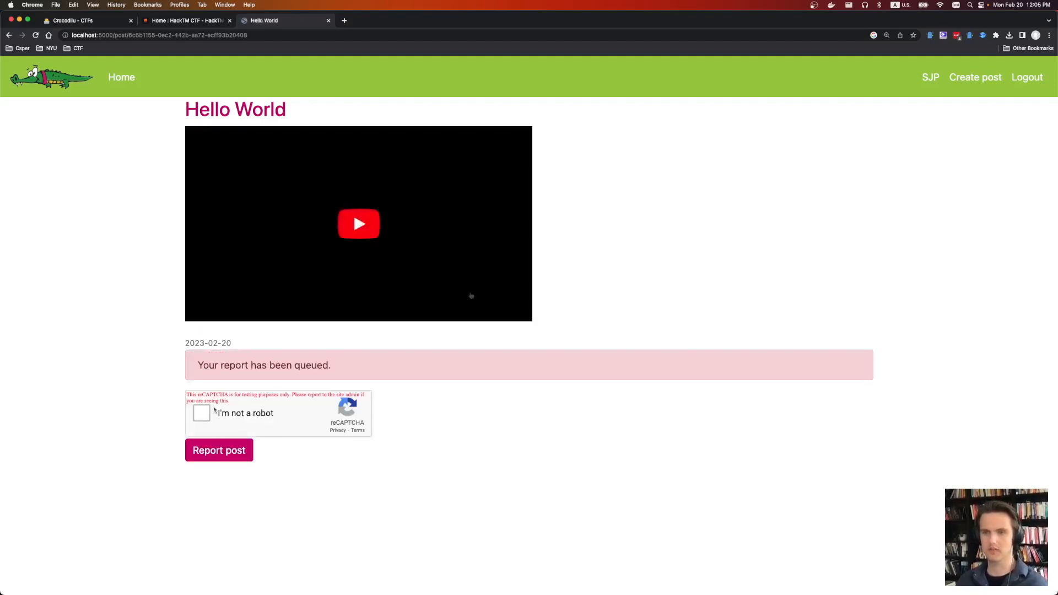
mouse_move(128, 131)
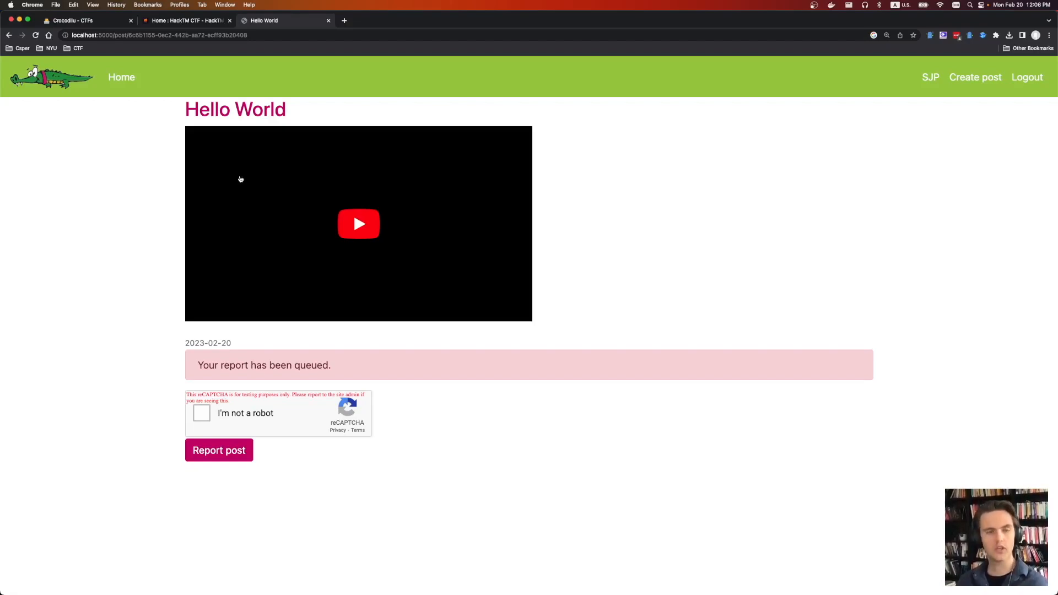
mouse_move(243, 179)
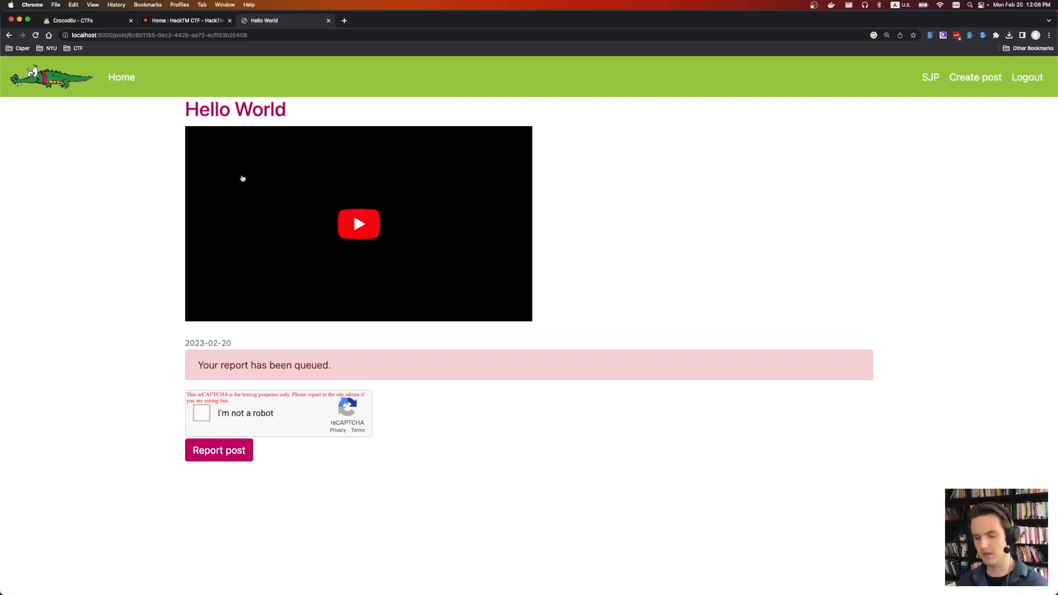
mouse_move(246, 179)
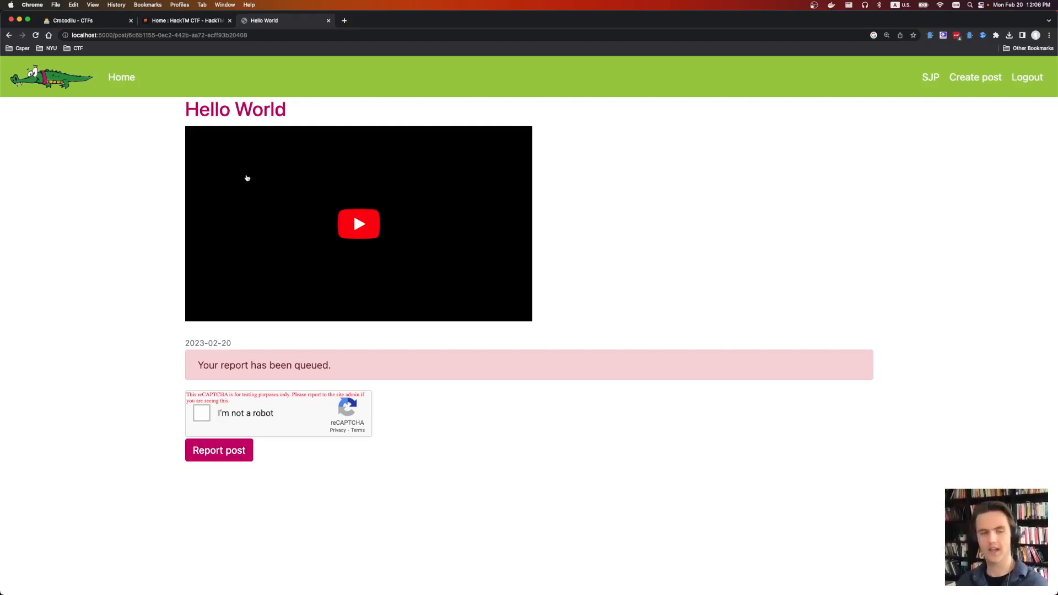
mouse_move(88, 148)
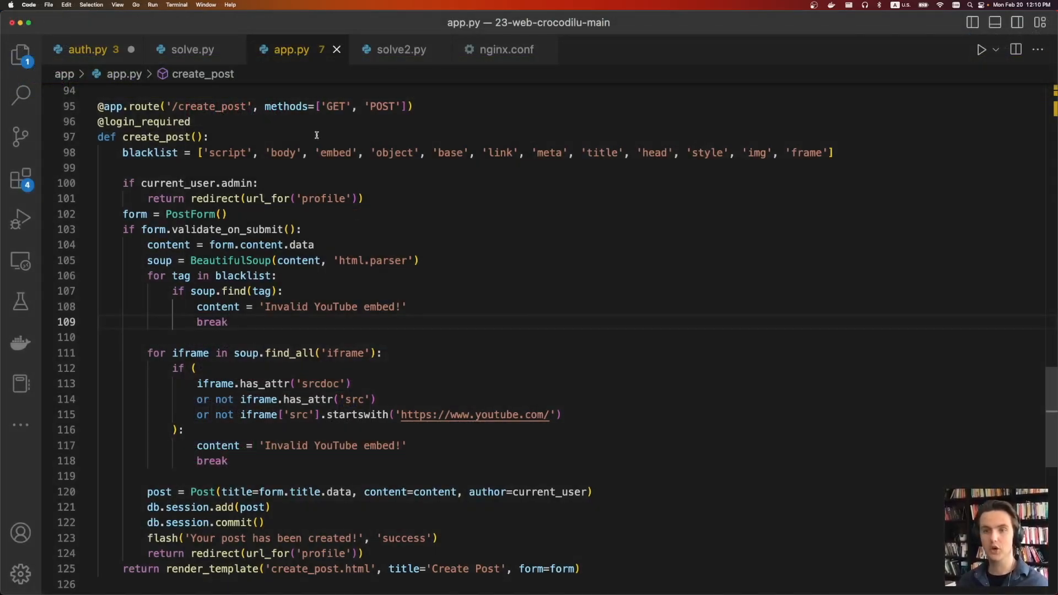
Highlight the BeautifulSoup parser call in create_post and begin a # comment below the blacklist loop.
double_click(148, 152)
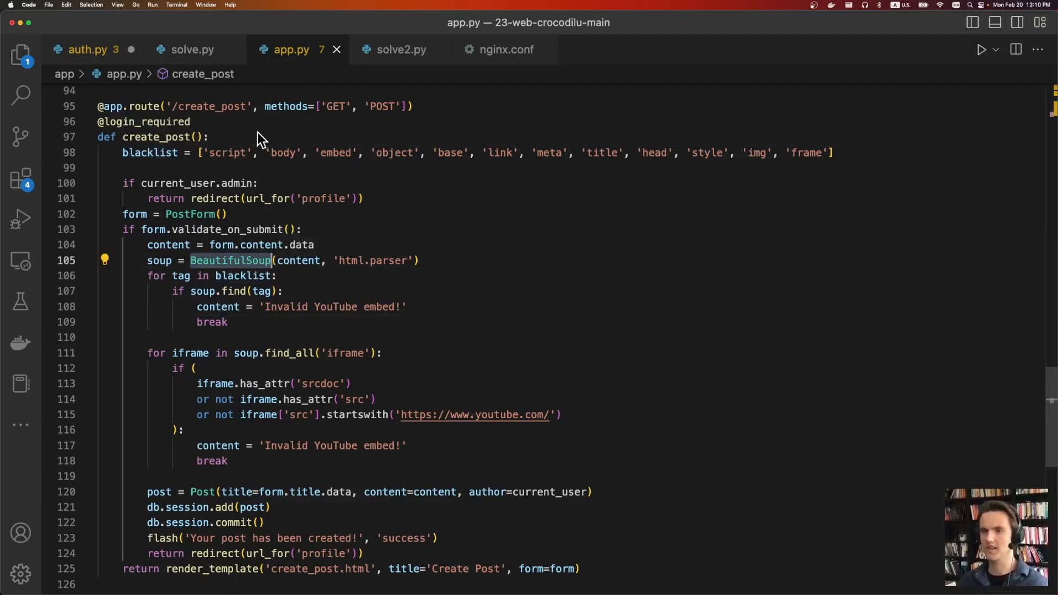
mouse_move(210, 336)
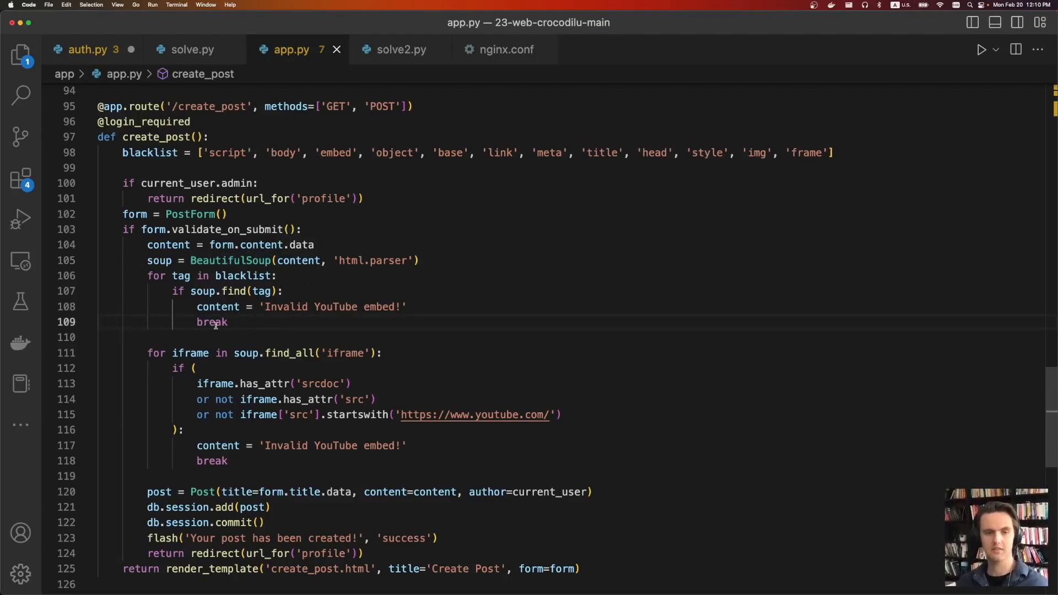
mouse_move(253, 266)
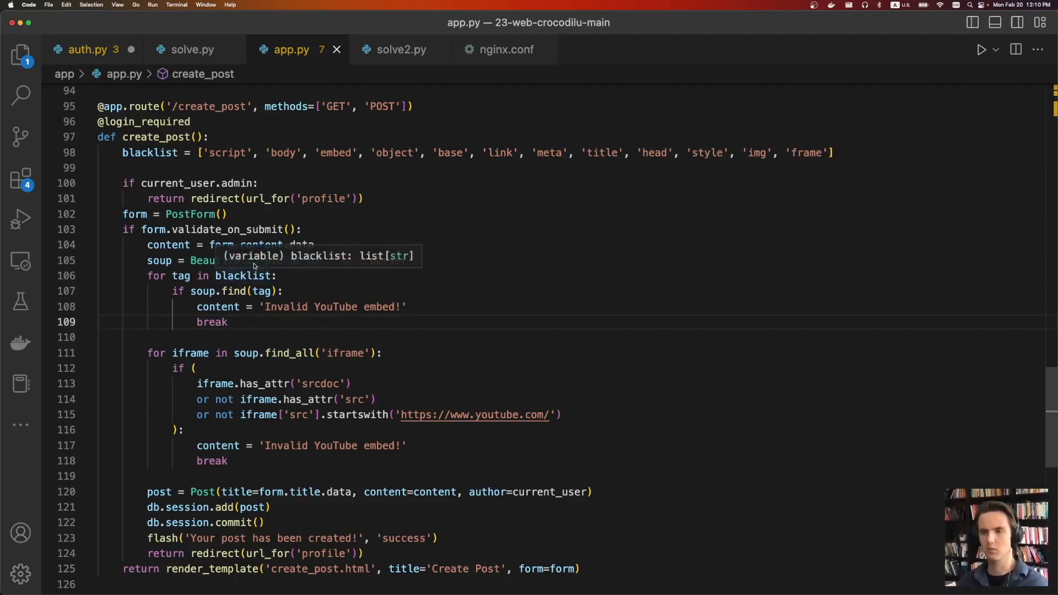
type("#")
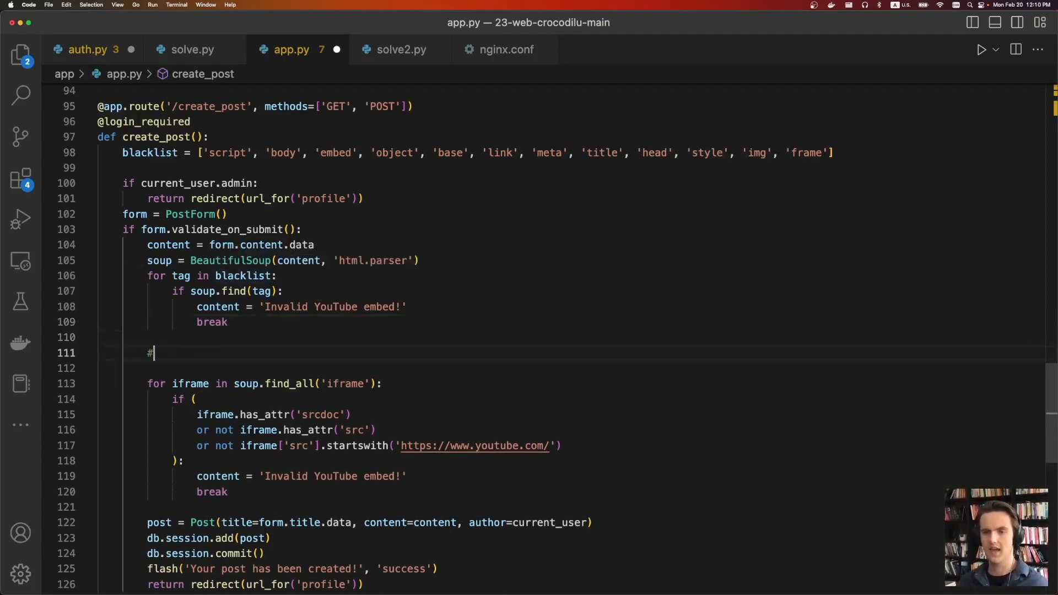
Write the comment # <!--> <script> </script> --> showing the malformed-comment parser bypass.
type("<!-->")
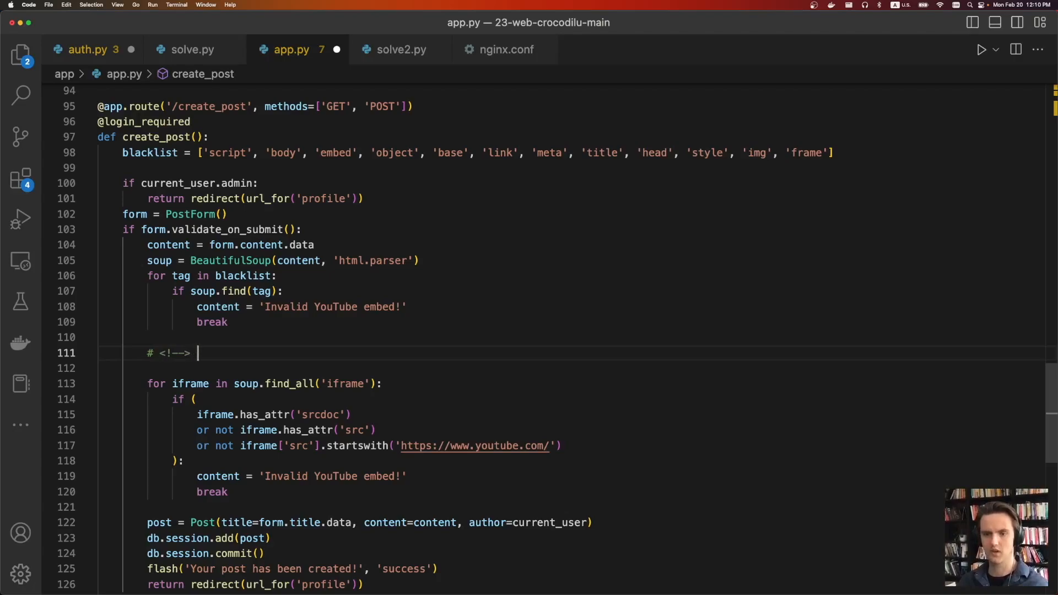
type("-->")
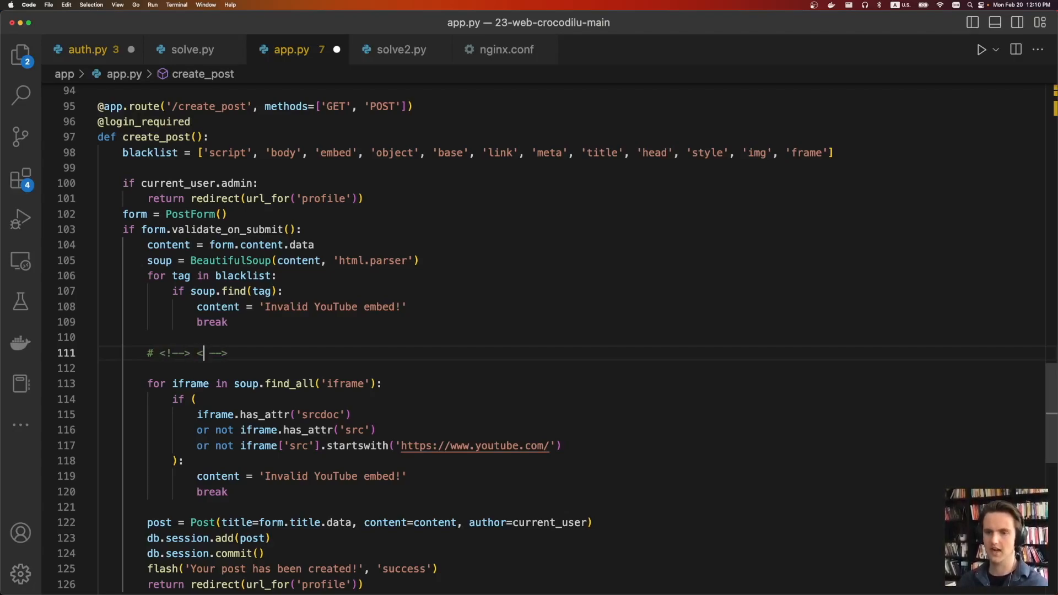
type("script>")
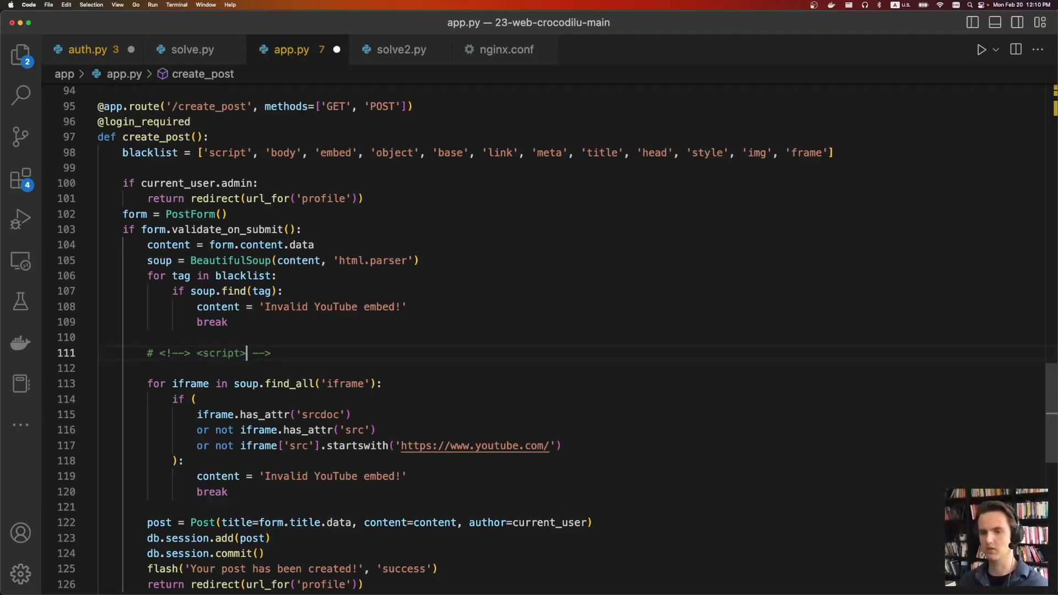
type("</script>")
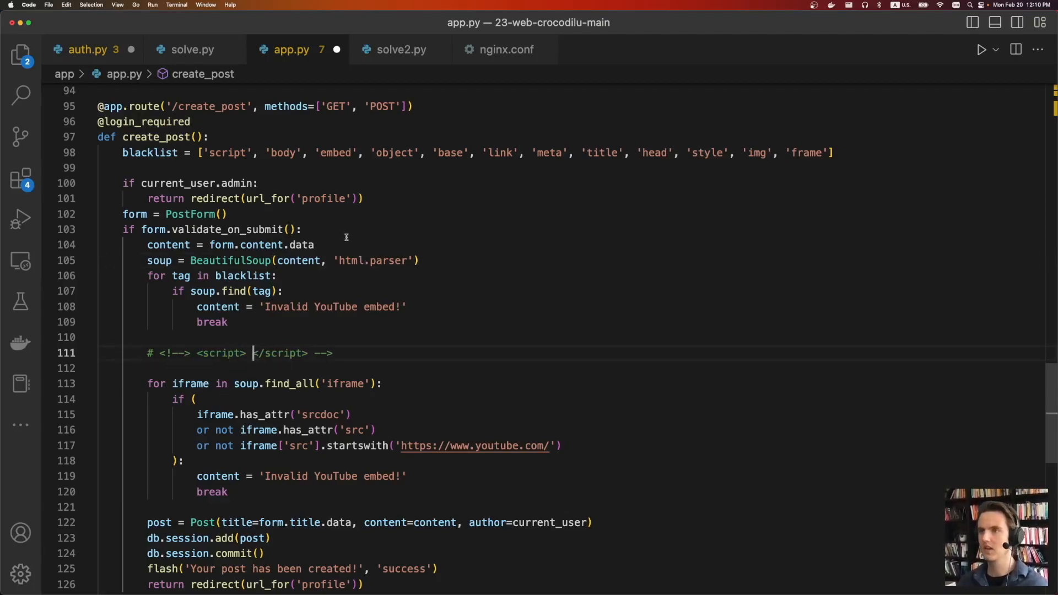
left_click(507, 50)
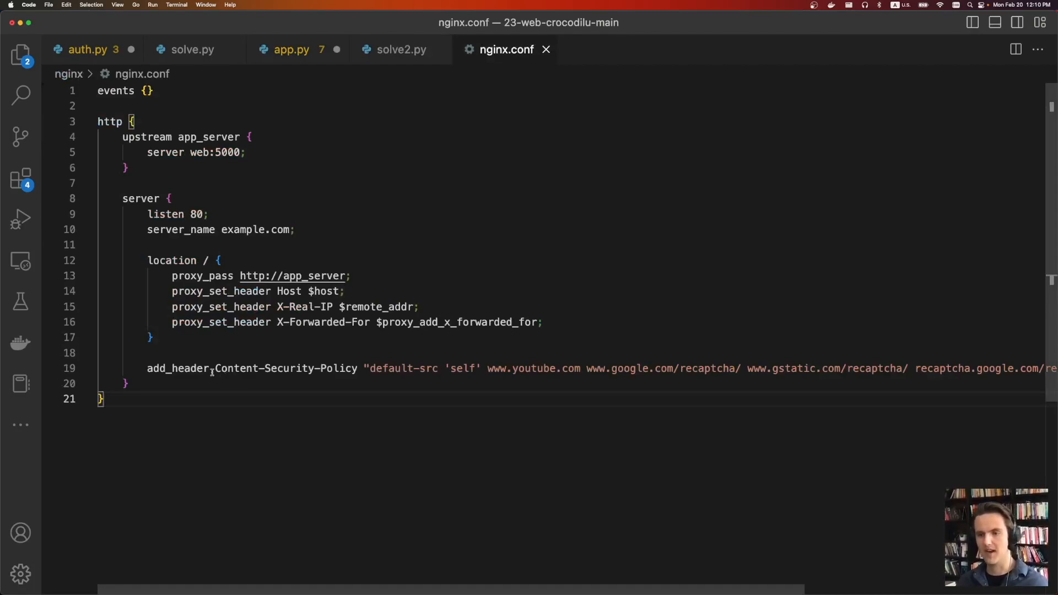
Inspect the Content-Security-Policy add_header line in nginx.conf allowing youtube.com and recaptcha sources.
double_click(285, 368)
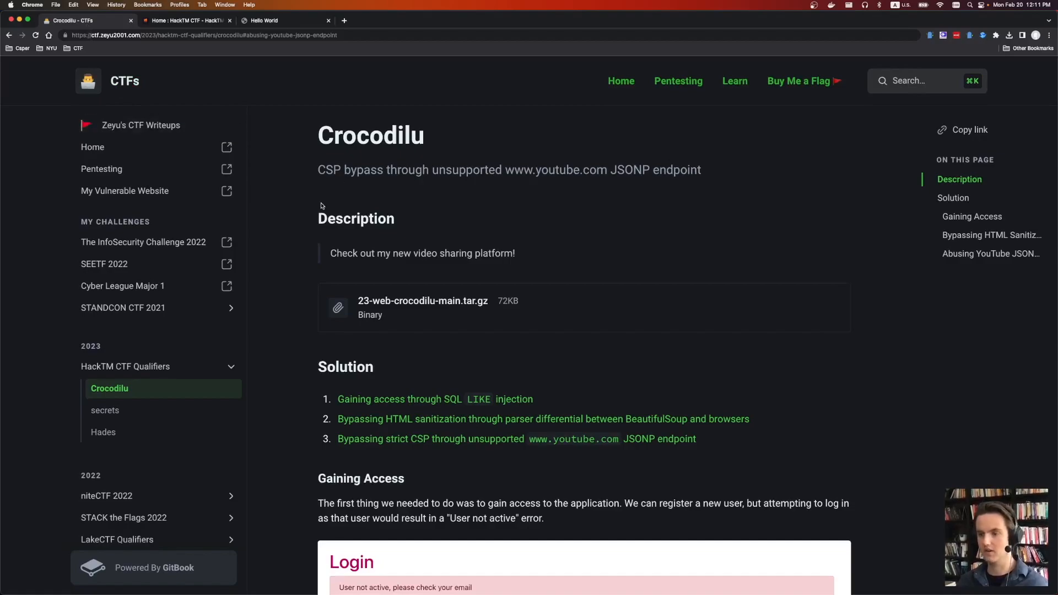
mouse_move(562, 453)
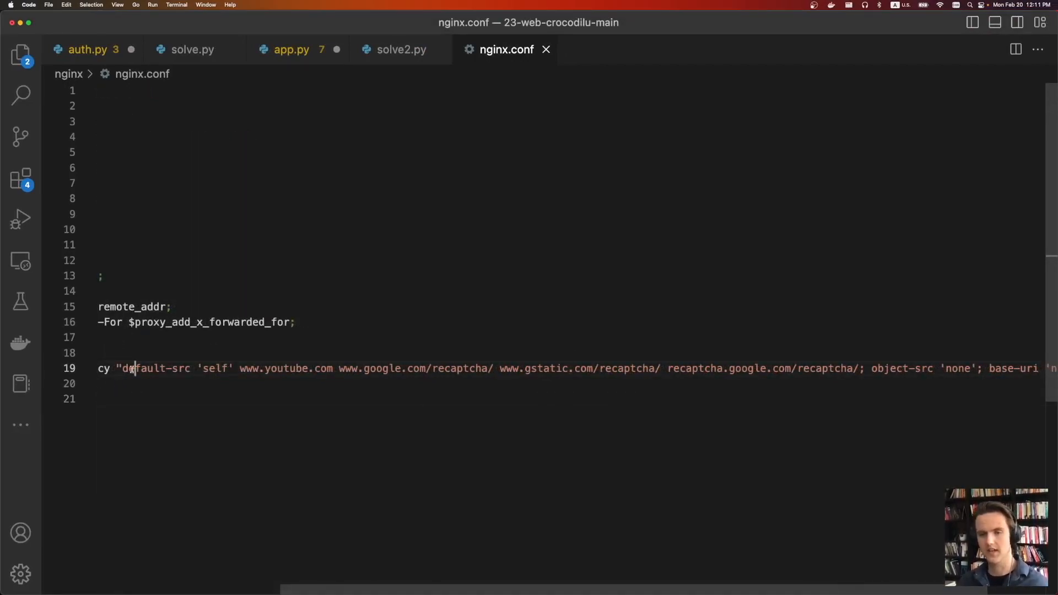
double_click(154, 368)
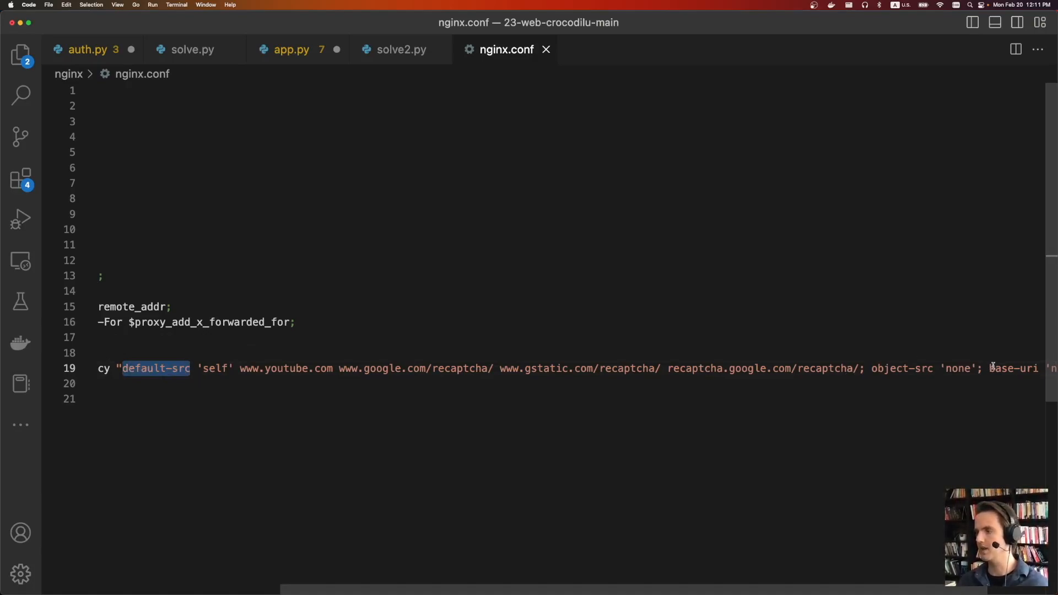
scroll("right", 3)
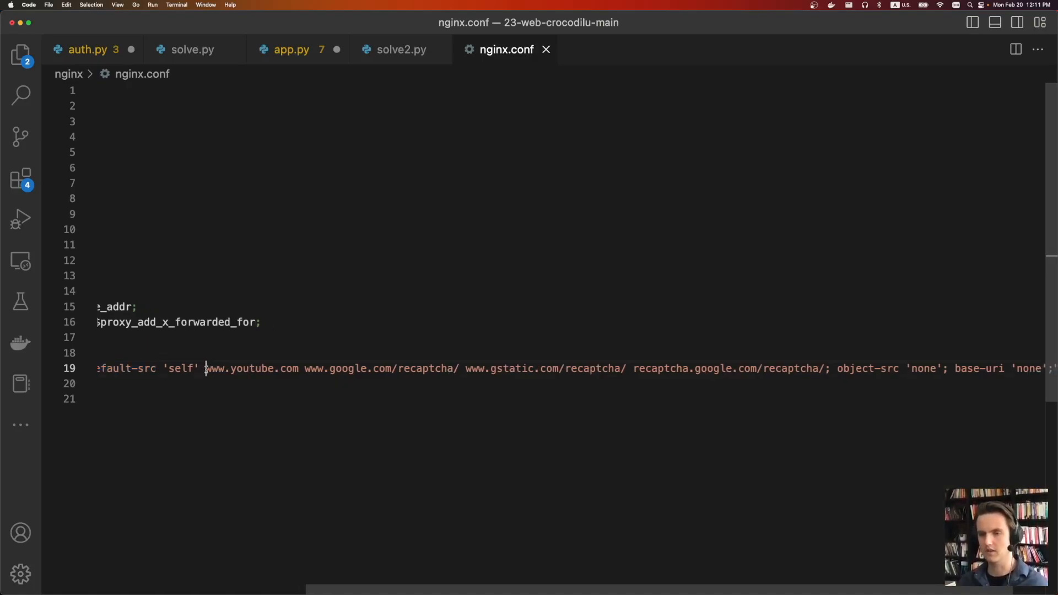
left_click_drag(205, 368, 565, 368)
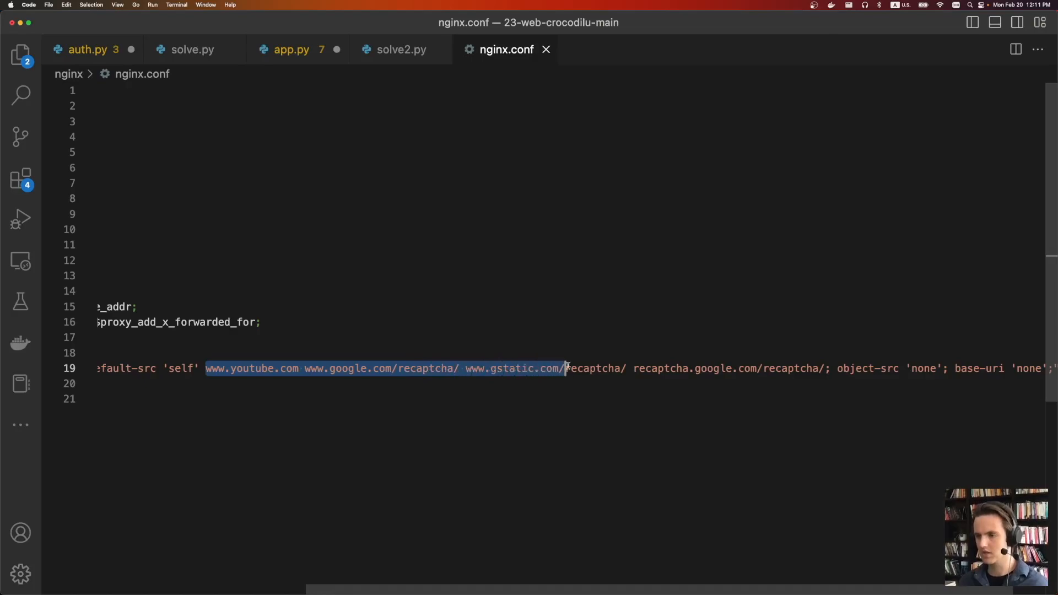
left_click_drag(565, 368, 782, 368)
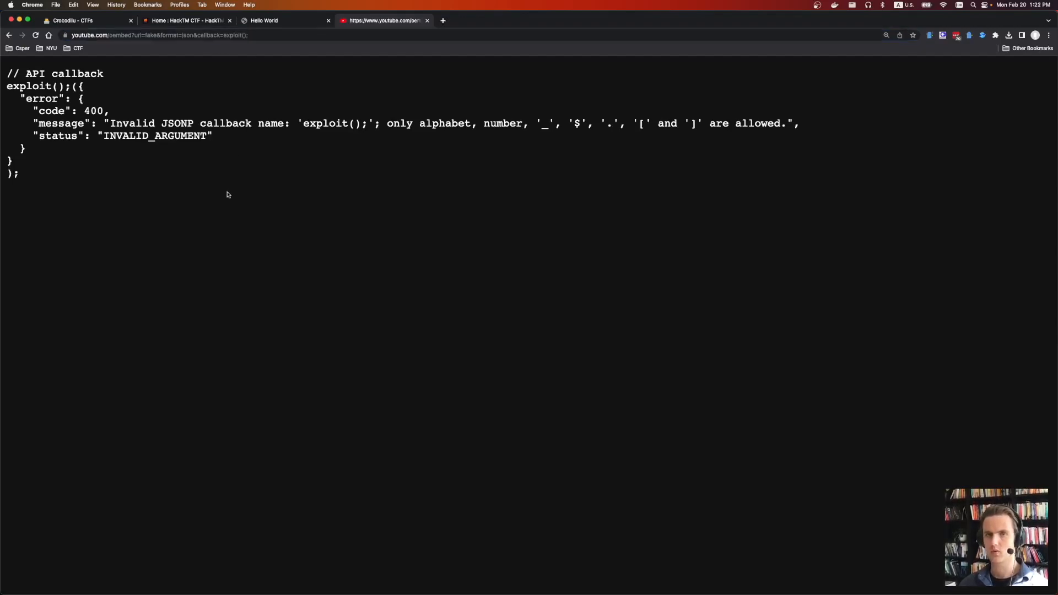
mouse_move(108, 169)
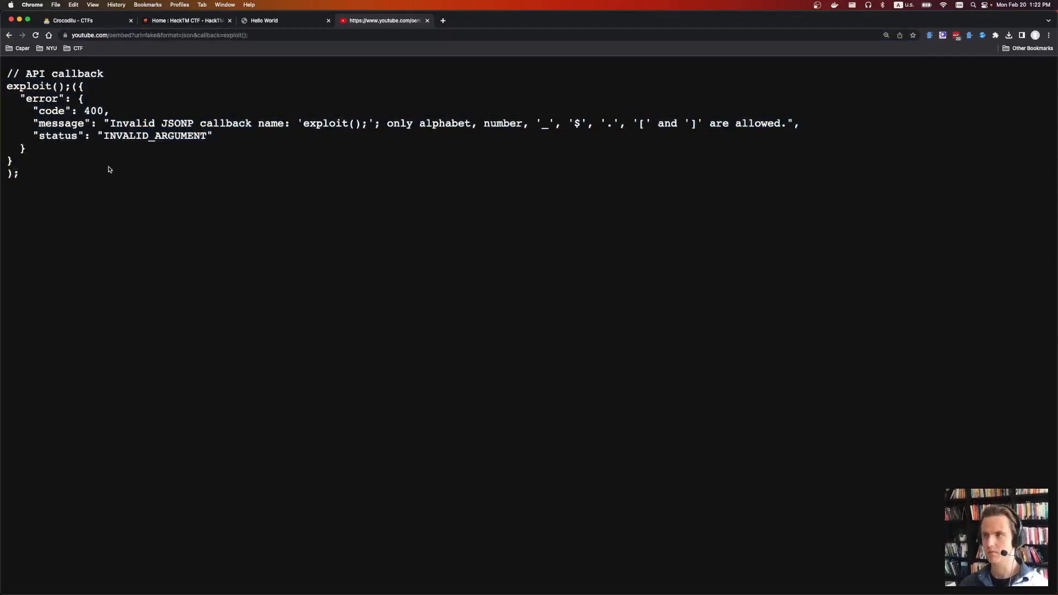
mouse_move(173, 158)
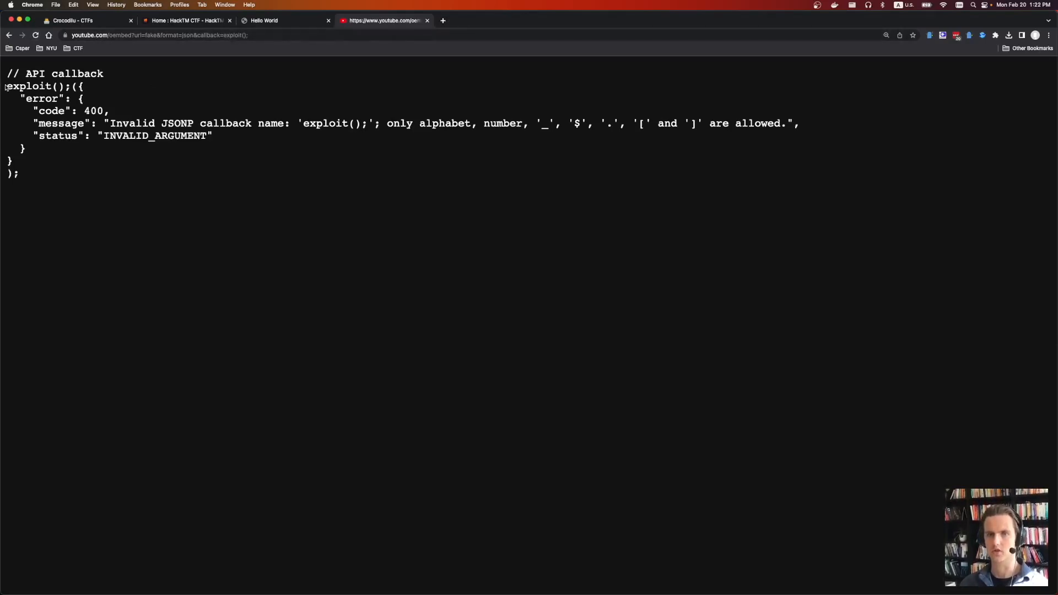
Reload the YouTube oembed URL with callback=exploit();alert() to see it echoed in the JSONP response.
left_click(166, 35)
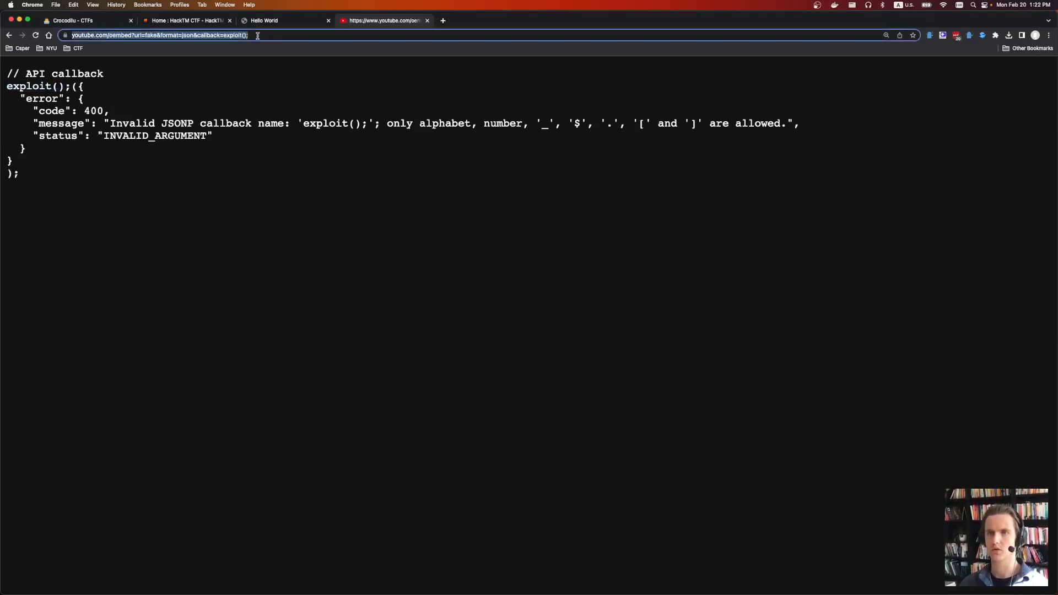
type(";alert()")
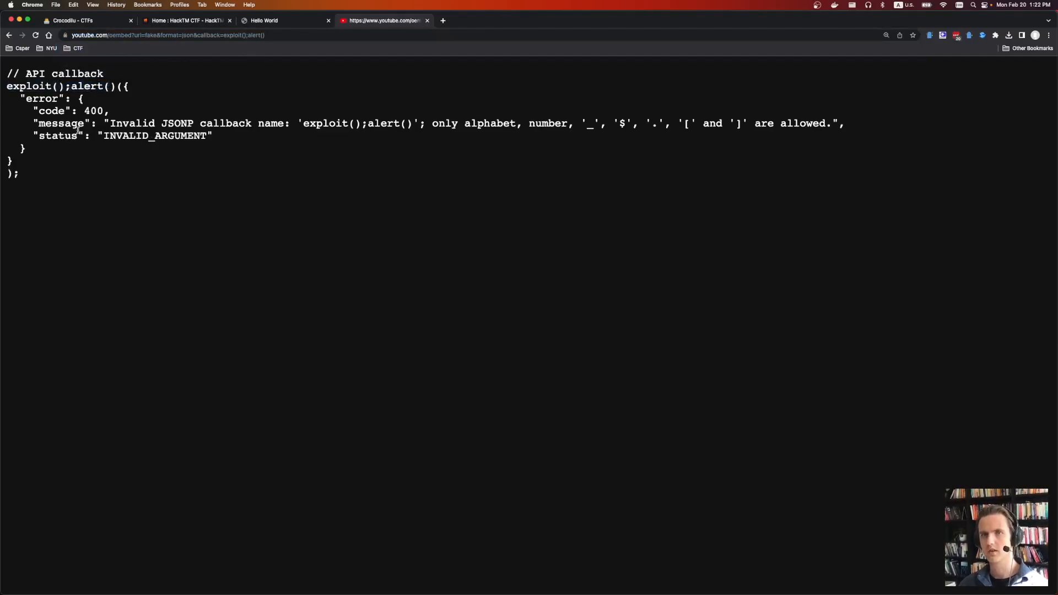
mouse_move(210, 64)
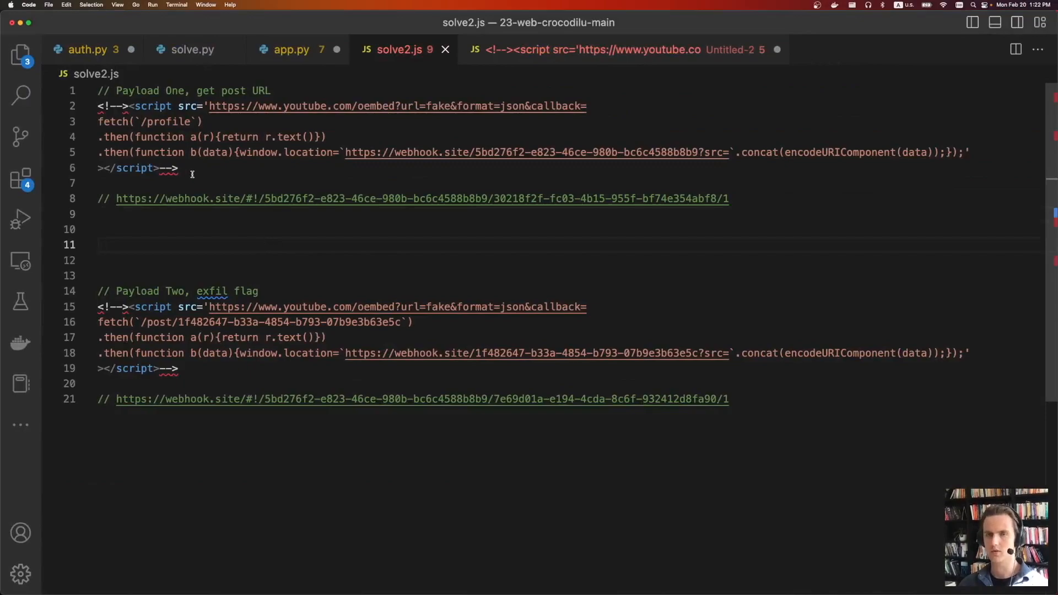
left_click_drag(98, 90, 179, 168)
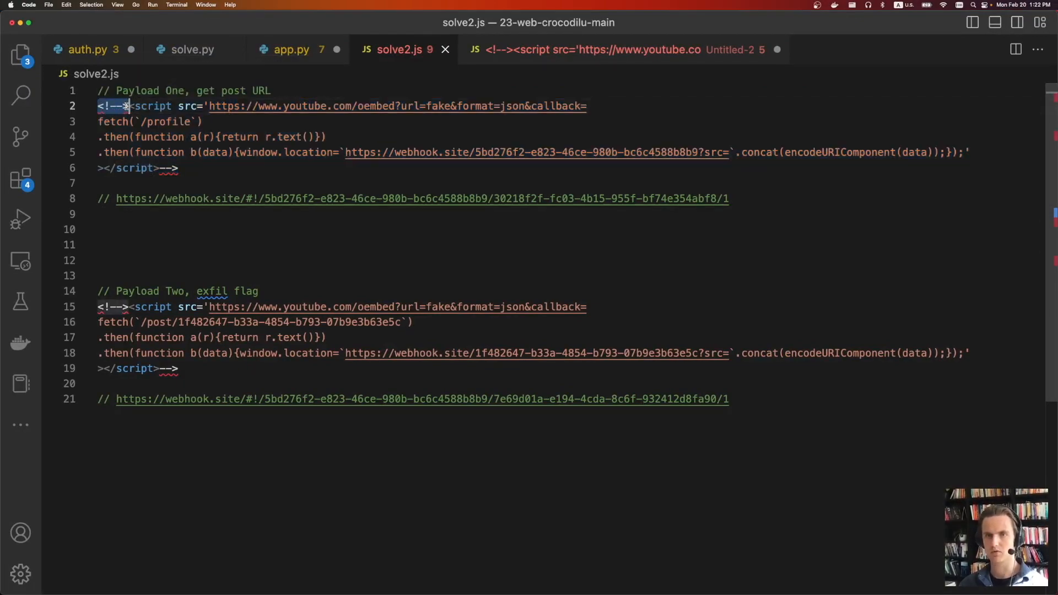
left_click_drag(131, 106, 204, 105)
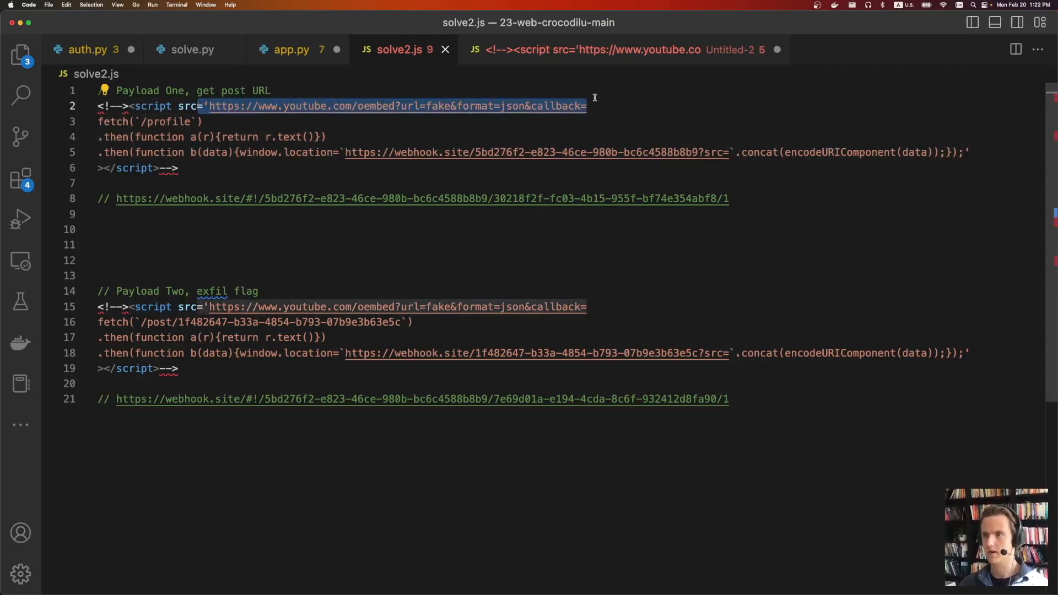
mouse_move(126, 123)
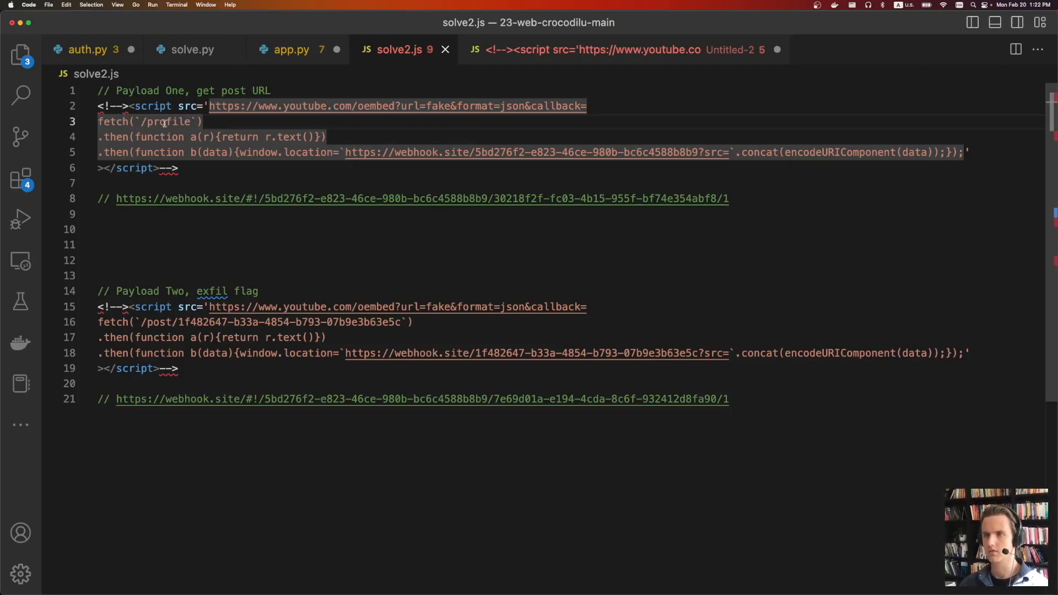
mouse_move(20, 218)
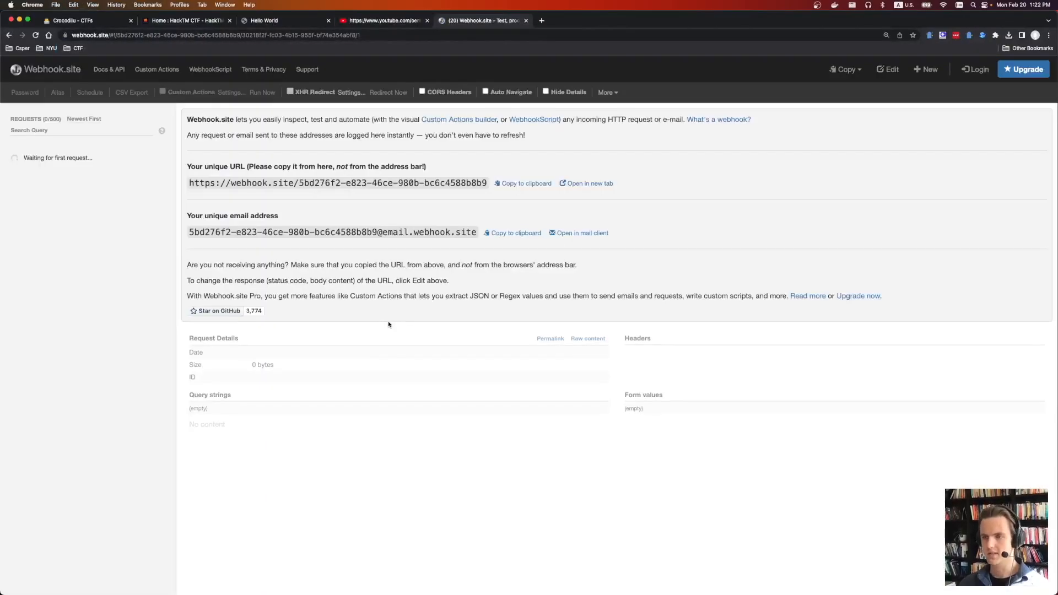
Review captured request #30218 and highlight the admin post id and link in the exfiltrated profile HTML.
left_click(60, 268)
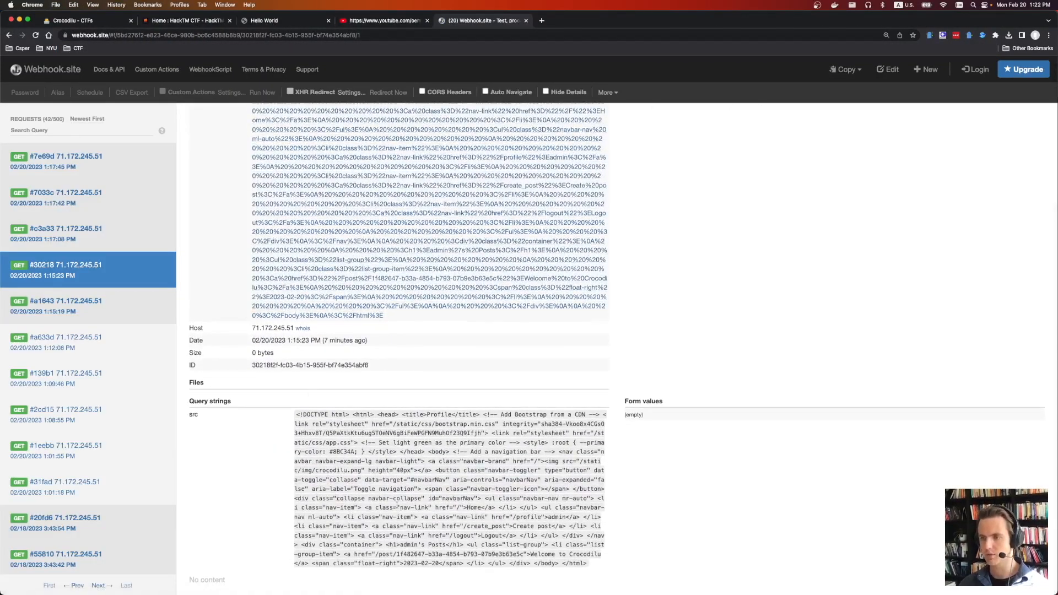
double_click(410, 554)
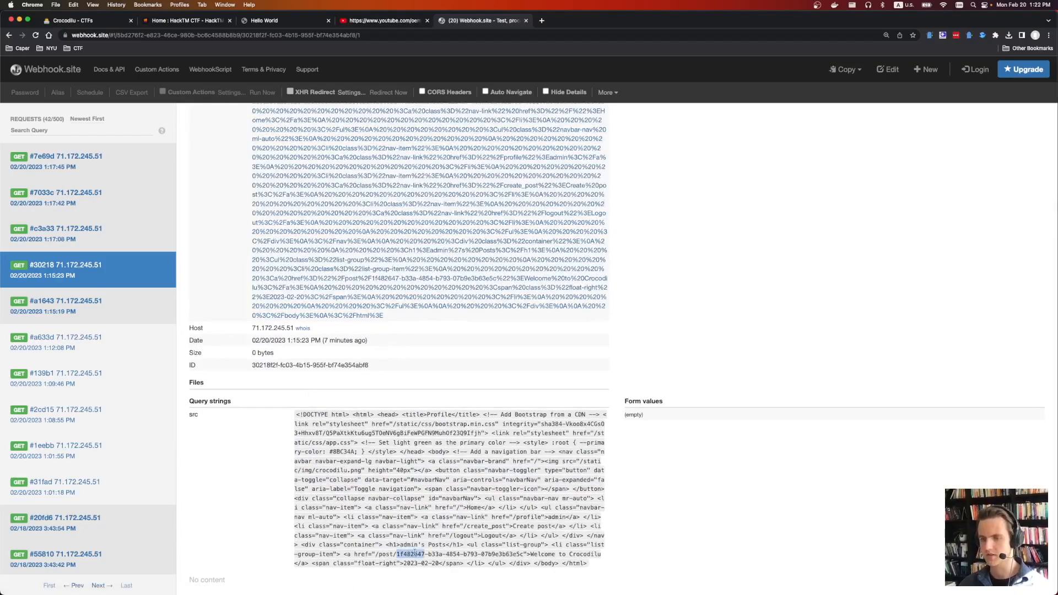
left_click_drag(397, 554, 524, 554)
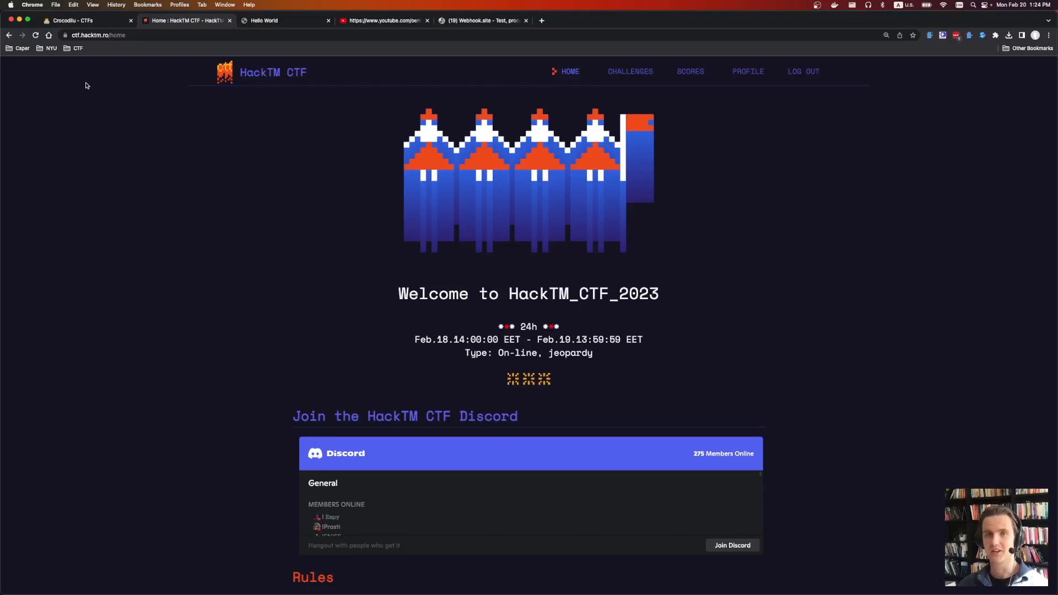
mouse_move(464, 246)
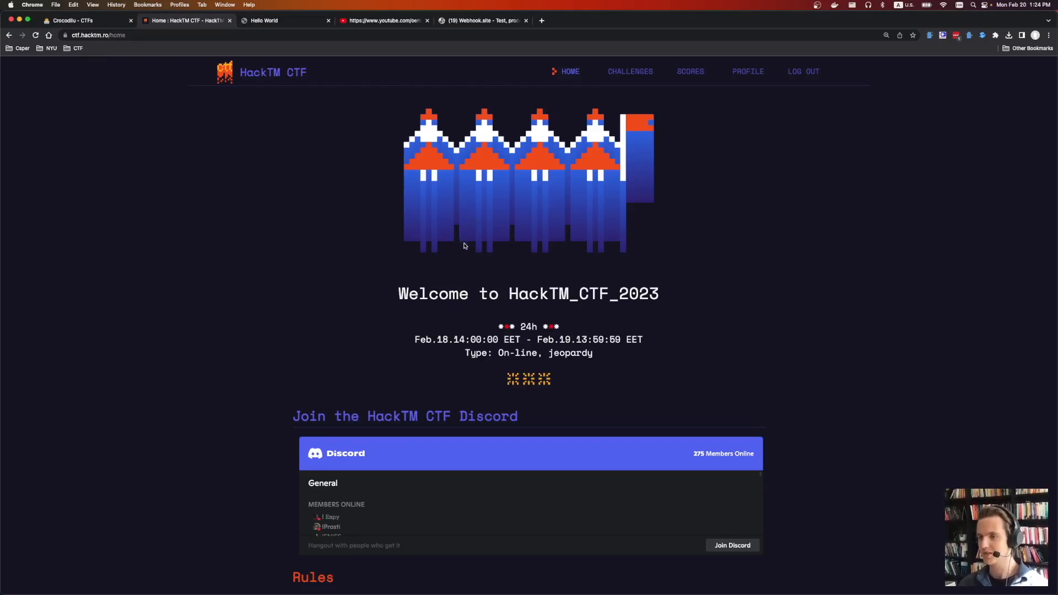
Return to Zeyu's Crocodilu writeup section on the admin's posts list and the flag.
left_click(82, 21)
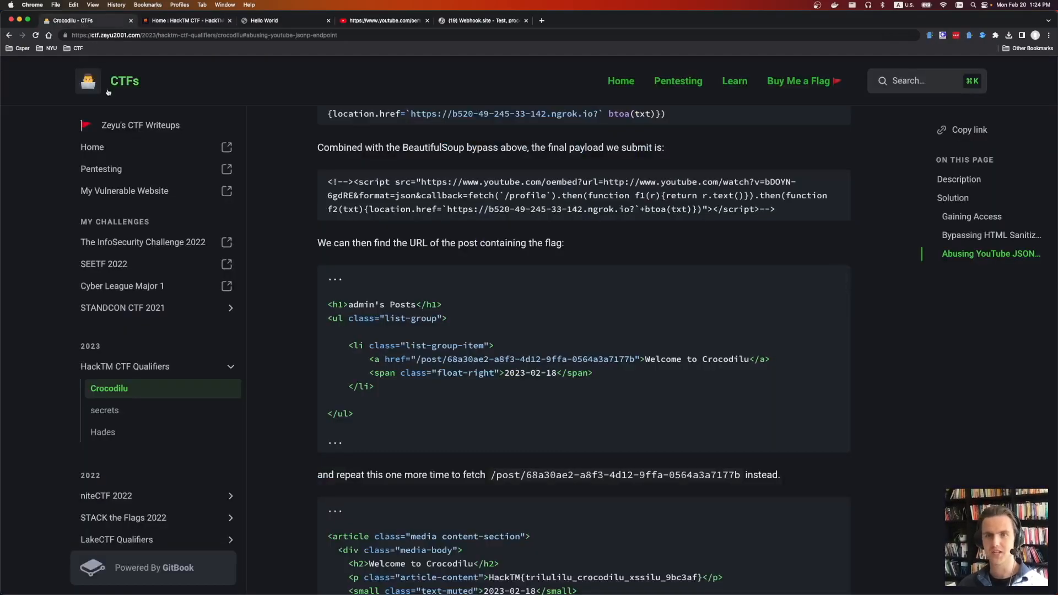
mouse_move(326, 281)
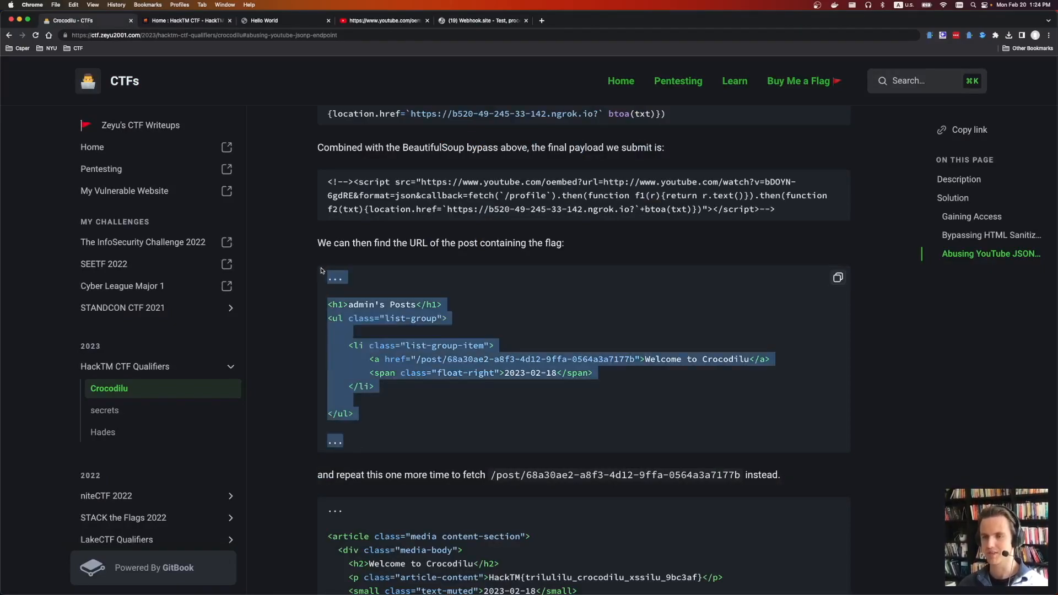
mouse_move(449, 403)
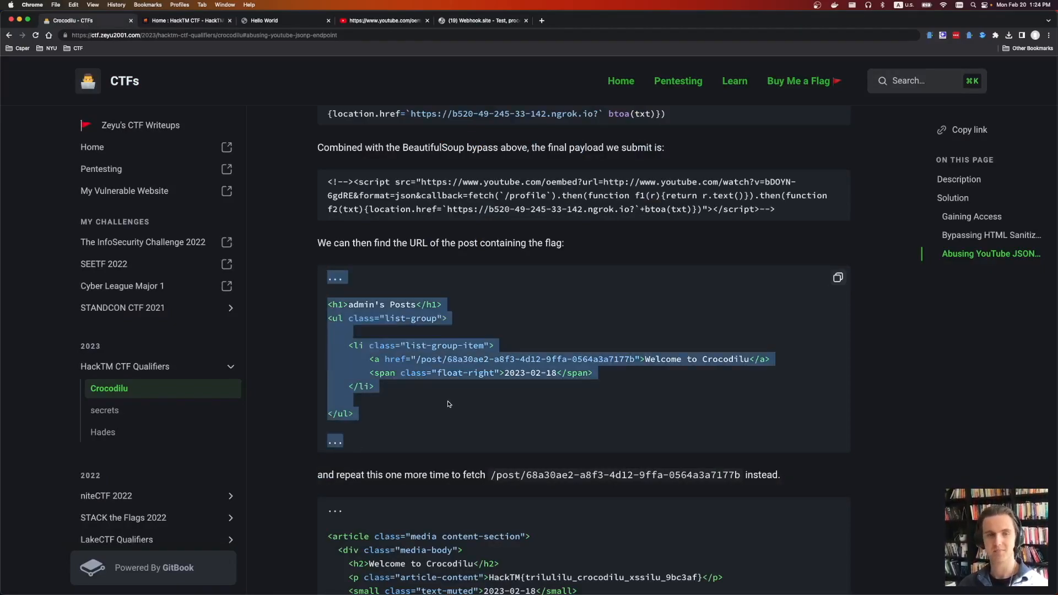